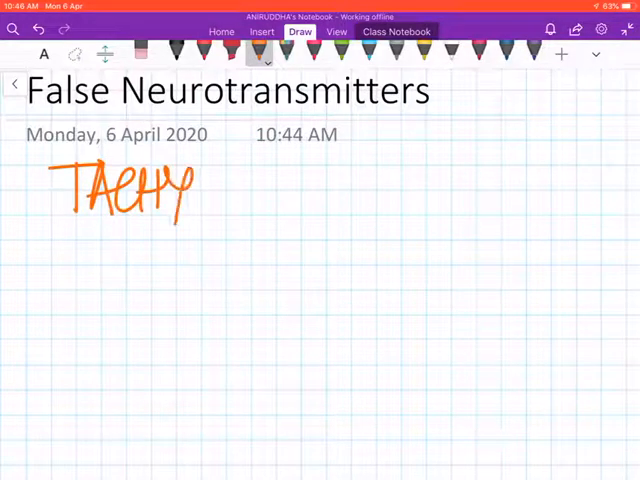
# Handwrite 'TACHYPHYLAXIS' in orange beneath the False Neurotransmitters title
pyautogui.moveTo(195, 200); pyautogui.dragTo(280, 200)
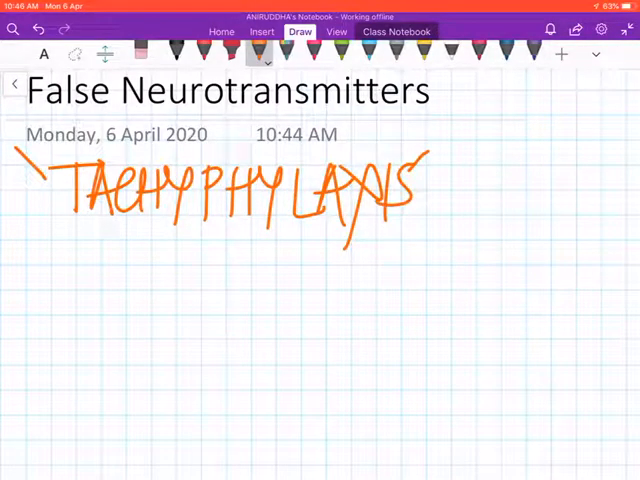
pyautogui.scroll(-3)
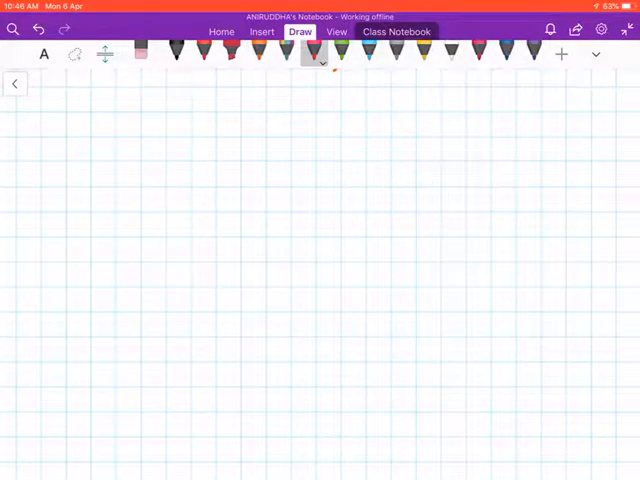
# Sketch the pink nerve terminal and postsynaptic neuron outlines
pyautogui.click(323, 63)
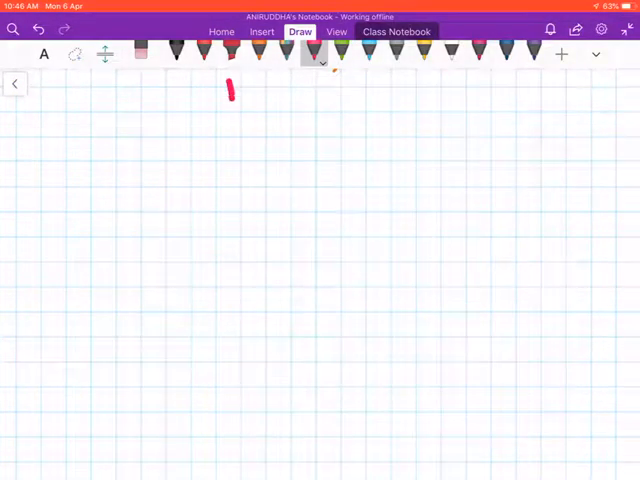
pyautogui.moveTo(232, 85); pyautogui.dragTo(320, 85)
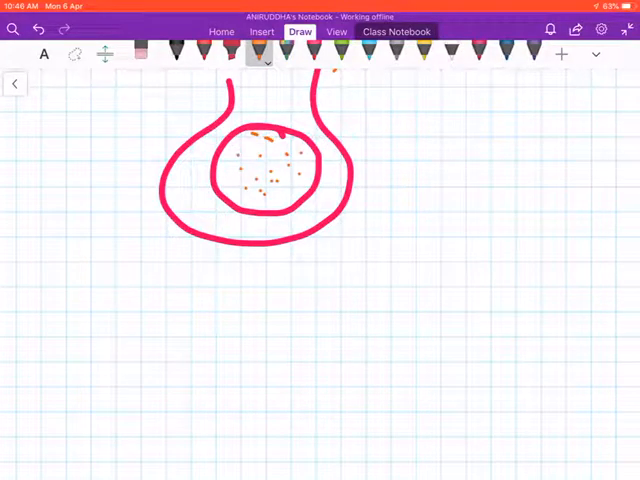
pyautogui.moveTo(263, 293); pyautogui.dragTo(202, 420)
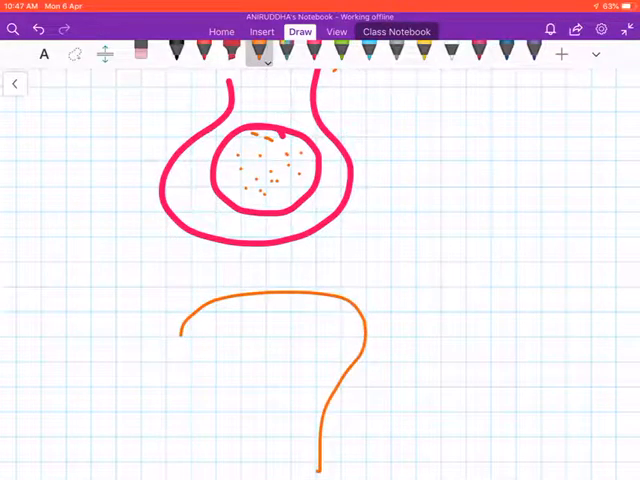
# Add receptors, blue uptake arrows into the vesicle, and a downward arrow for the label
pyautogui.moveTo(215, 260); pyautogui.dragTo(180, 410)
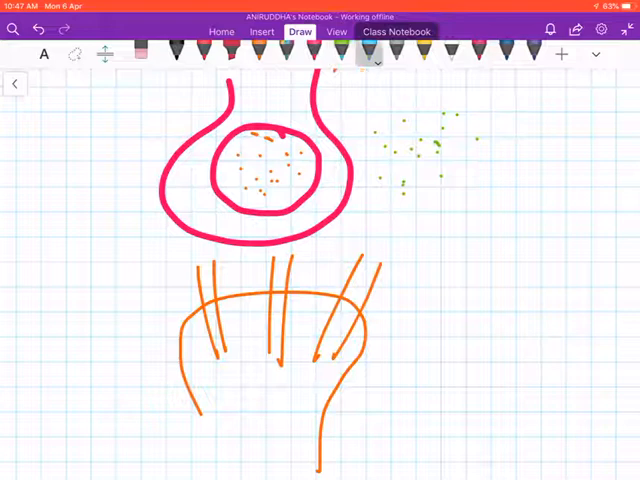
pyautogui.moveTo(418, 98); pyautogui.dragTo(422, 128)
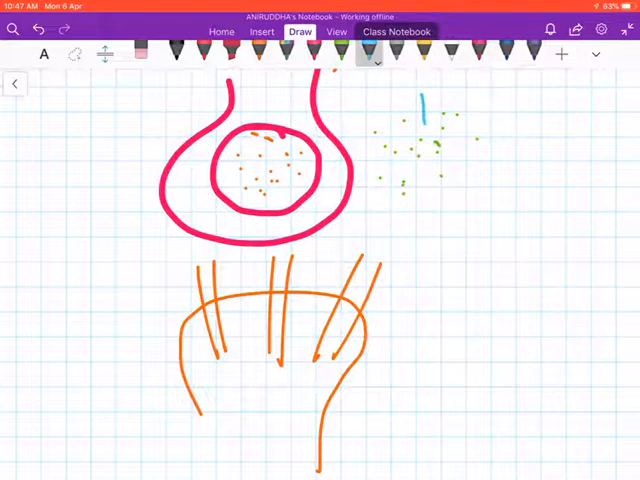
pyautogui.moveTo(425, 95); pyautogui.dragTo(275, 155)
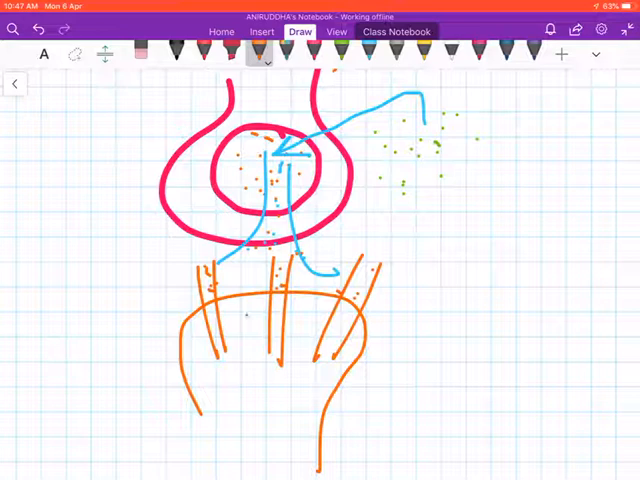
pyautogui.moveTo(245, 320); pyautogui.dragTo(245, 400)
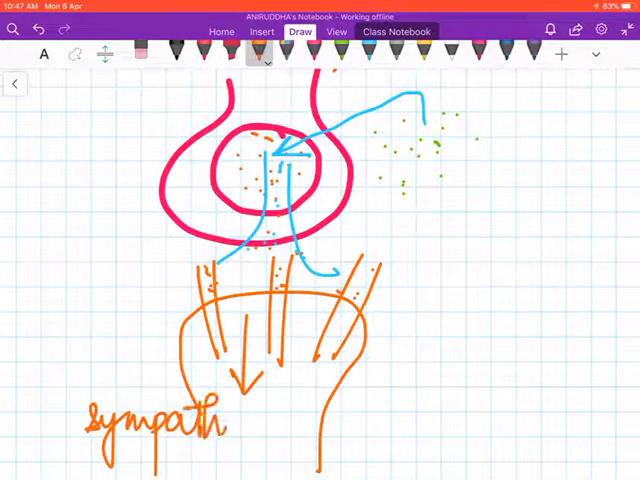
# Label the synapse 'sympathomimetic' at initial dose and the grey vesicle 'sympatholytic'
pyautogui.write('omimetic')
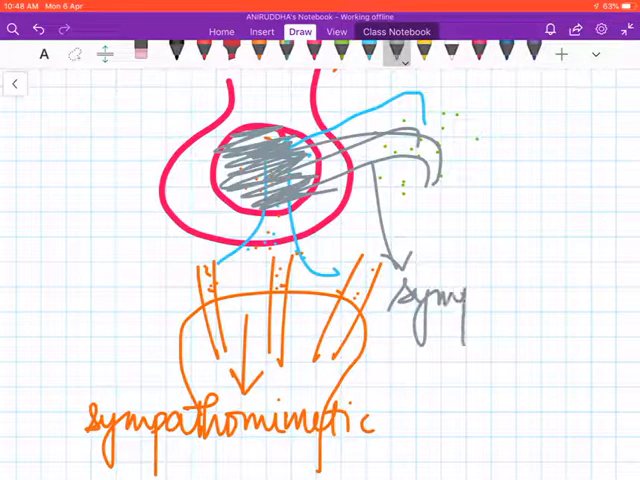
pyautogui.write('sympatholytic')
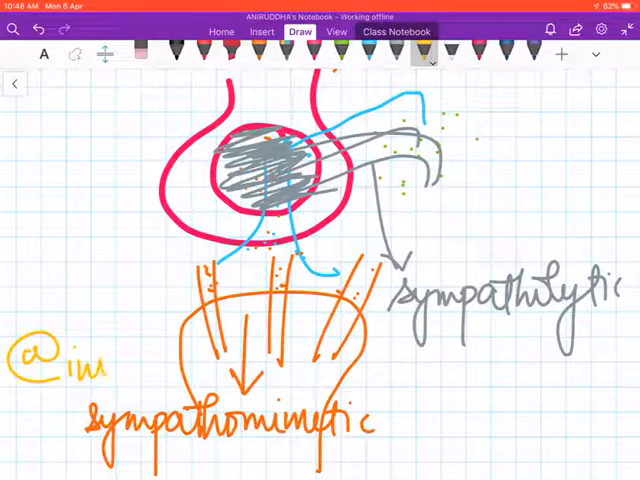
pyautogui.write('initial')
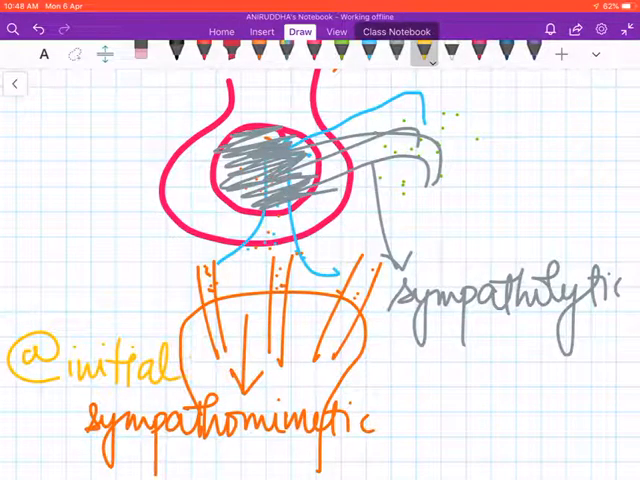
pyautogui.write('doses')
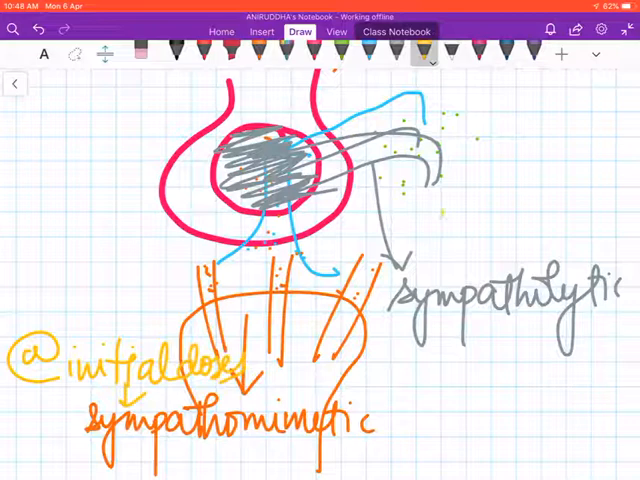
pyautogui.write('@con')
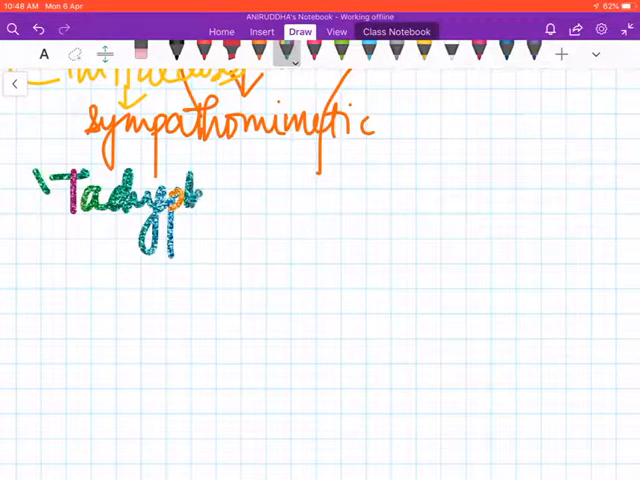
# Write 'Tachyphylaxis' in glitter with arrows to 'Drug resistance' and 'Class of drugs'
pyautogui.moveTo(195, 195); pyautogui.dragTo(235, 210)
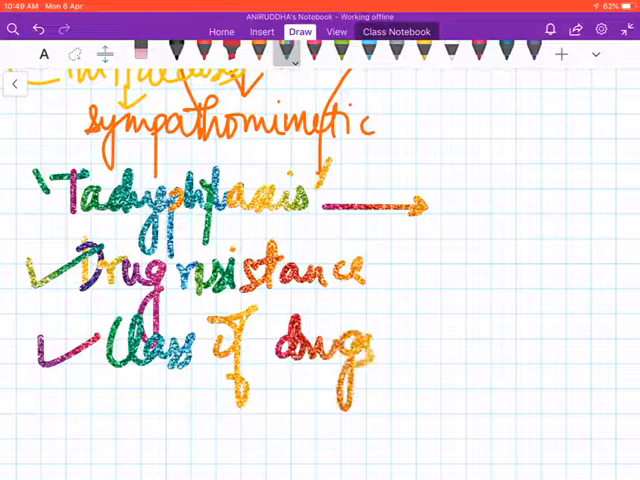
pyautogui.moveTo(380, 345); pyautogui.dragTo(500, 340)
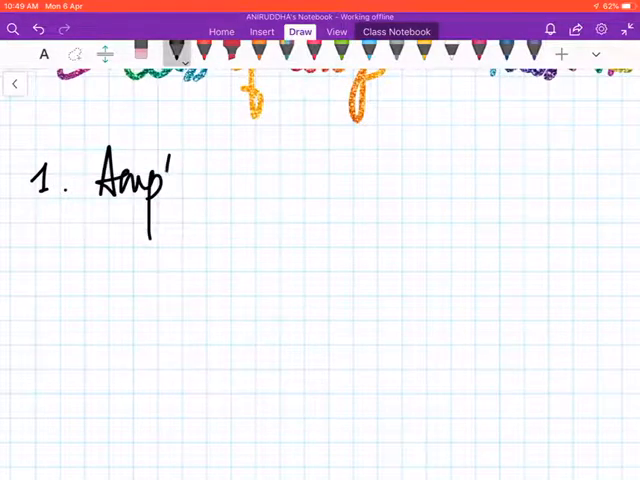
# Write and underline 'Amphetamine', described as a racemic mixture of phenylisopropylamine
pyautogui.moveTo(165, 185); pyautogui.dragTo(245, 185)
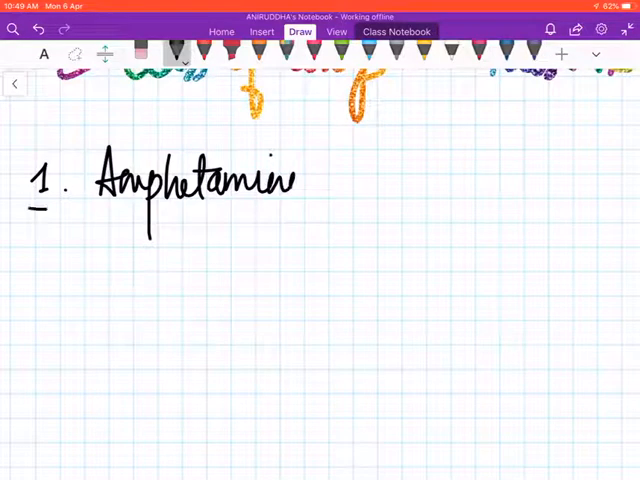
pyautogui.moveTo(30, 208); pyautogui.dragTo(325, 210)
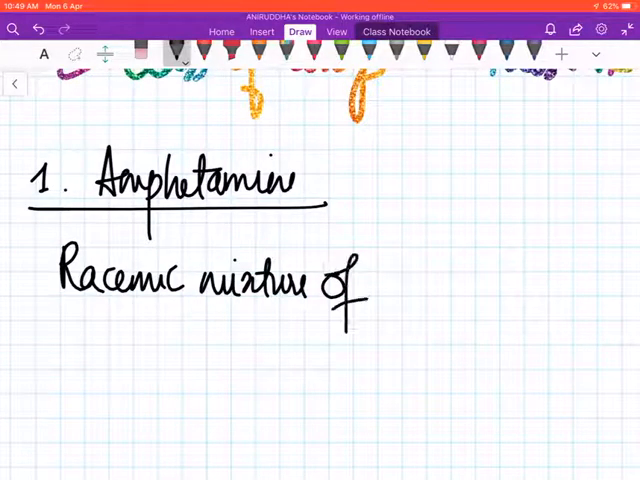
pyautogui.write('phen')
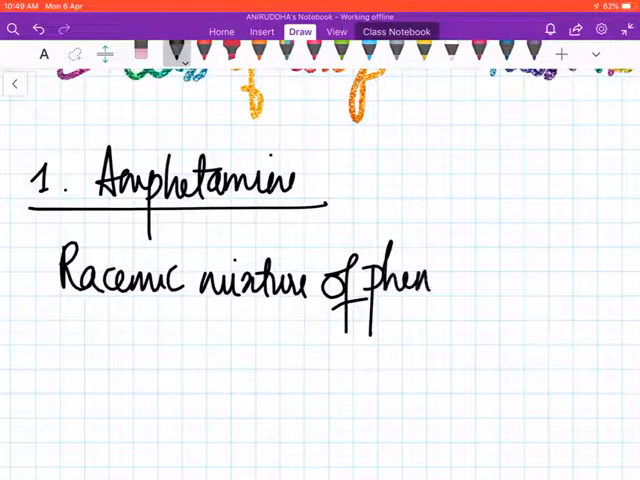
pyautogui.moveTo(400, 280); pyautogui.dragTo(490, 290)
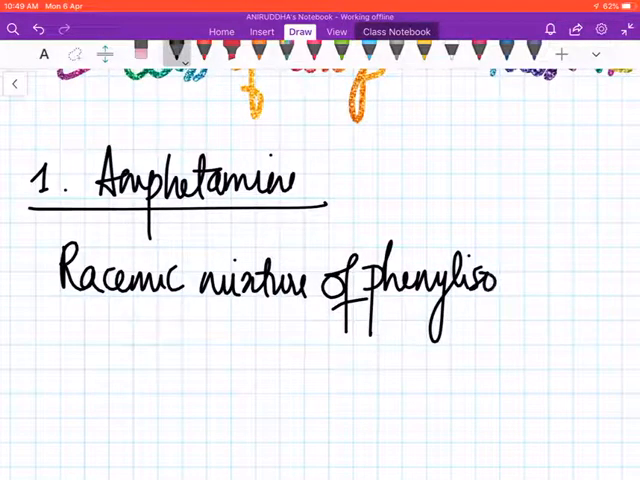
pyautogui.write('propylamin')
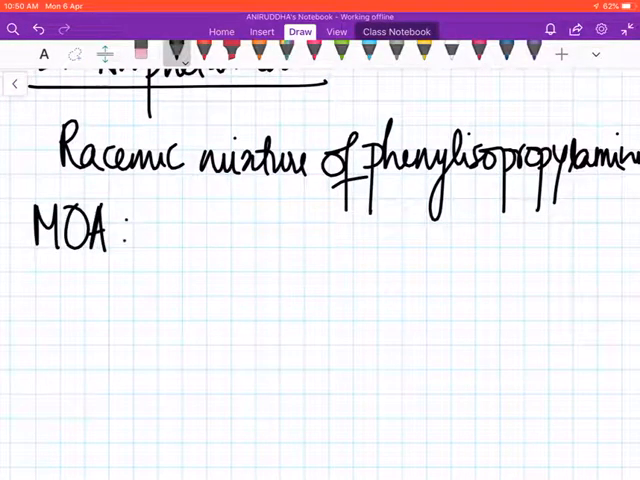
# Write 'False NT' via DAT and VMAT2 under the MOA heading
pyautogui.moveTo(140, 230); pyautogui.dragTo(205, 235)
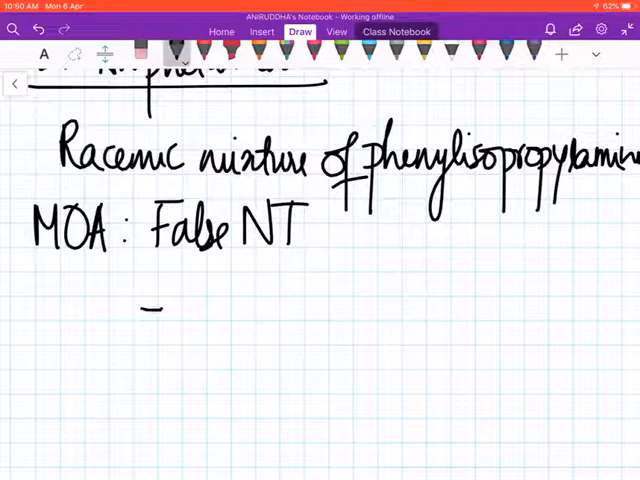
pyautogui.write('DAT')
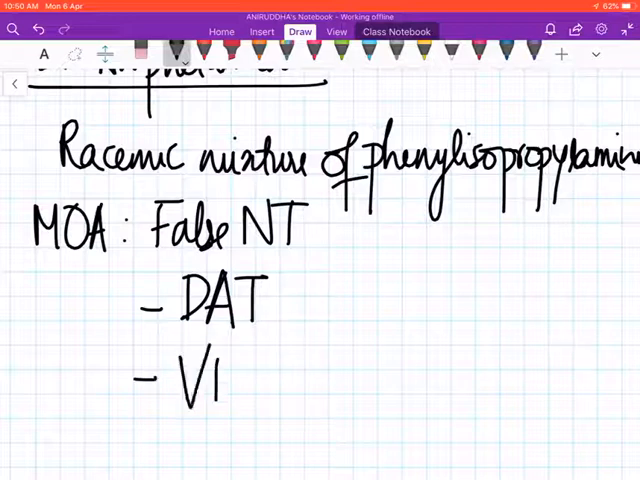
pyautogui.write('MAT')
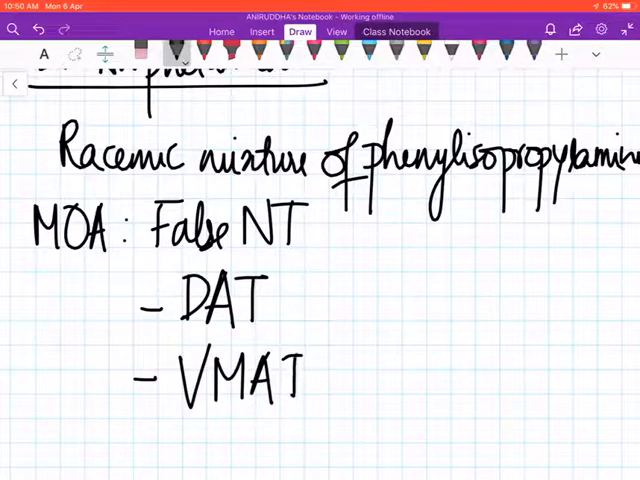
pyautogui.write('2')
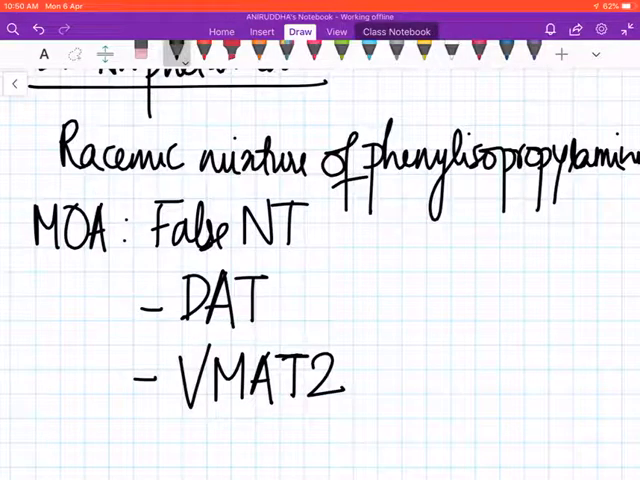
# Bracket the points to an arrow showing ↑NE and ↑Dopamine in CNS
pyautogui.moveTo(350, 200); pyautogui.dragTo(360, 440)
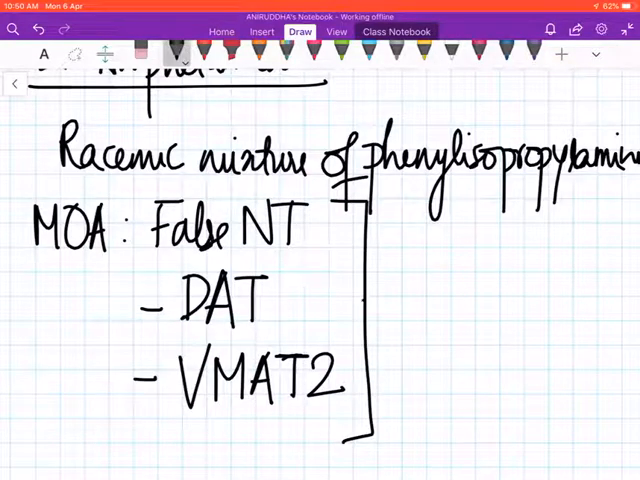
pyautogui.moveTo(375, 300); pyautogui.dragTo(455, 300)
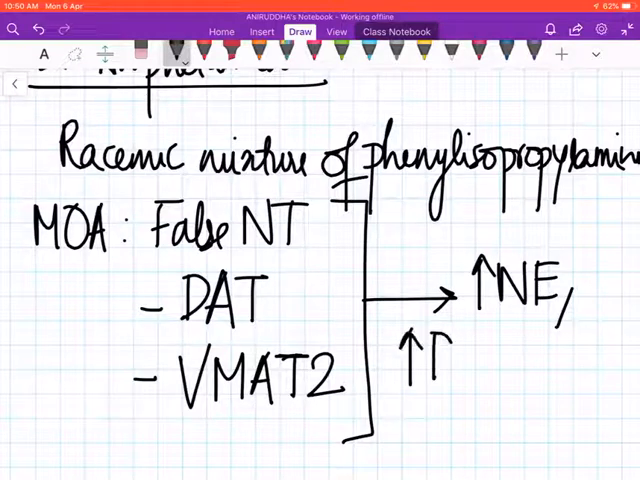
pyautogui.write('Dopa')
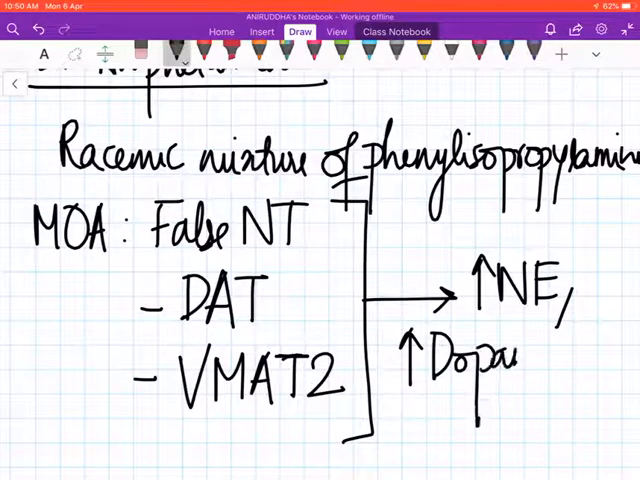
pyautogui.write('mine')
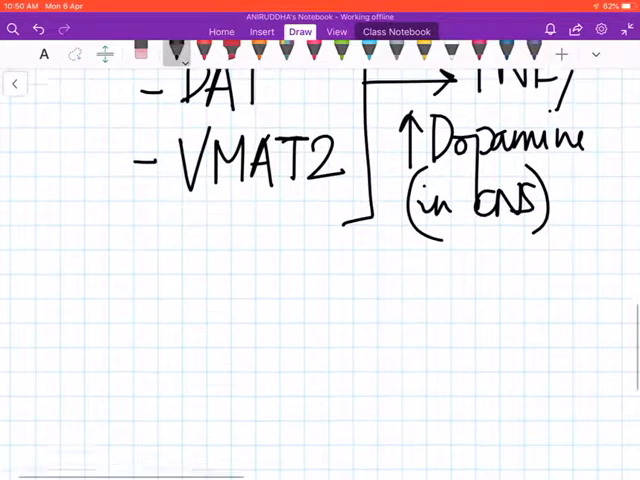
# List Rx uses ADHD, obesity and narcolepsy, starring narcolepsy
pyautogui.scroll(-3)
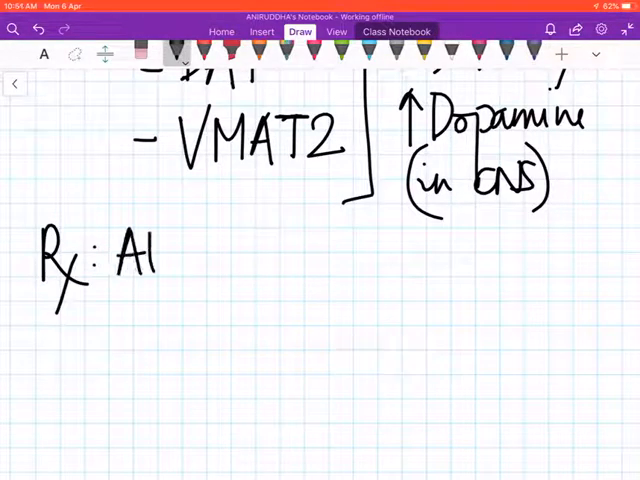
pyautogui.write('DHD, obesity, narcolepsy')
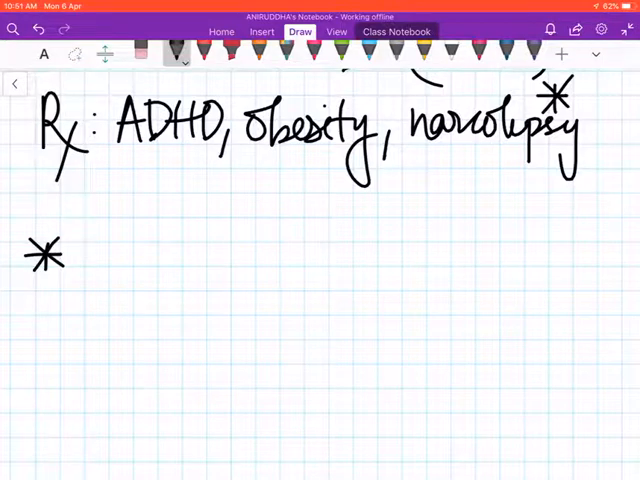
# Write the Narcolepsy heading with REM sleep attacks during the day
pyautogui.moveTo(70, 250); pyautogui.dragTo(120, 255)
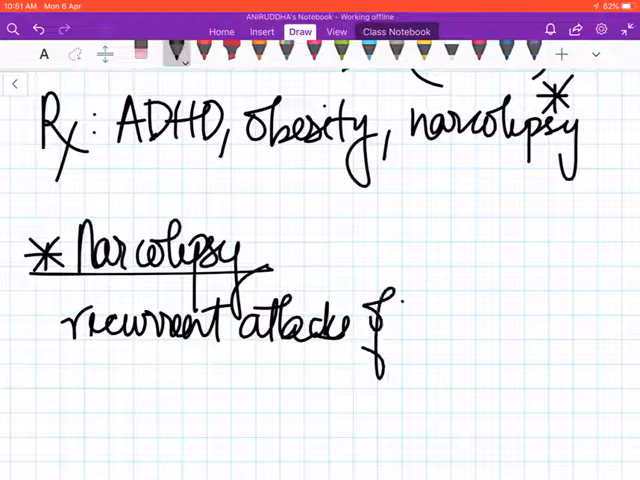
pyautogui.write('REM')
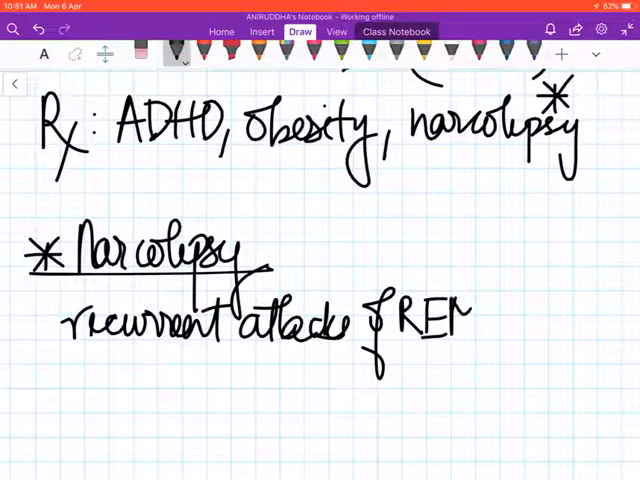
pyautogui.write('sleep')
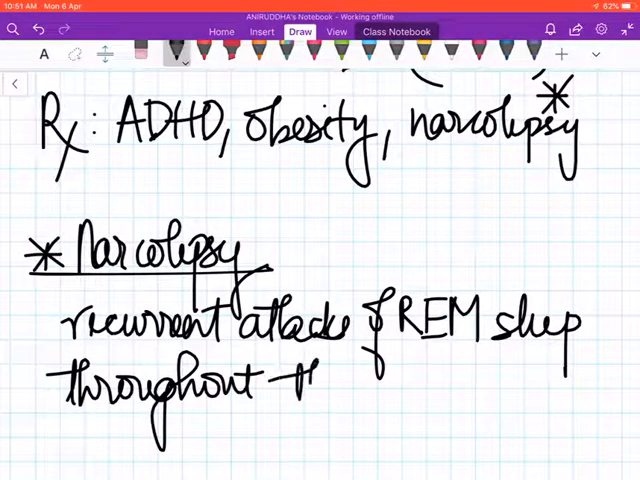
pyautogui.write('the daytim')
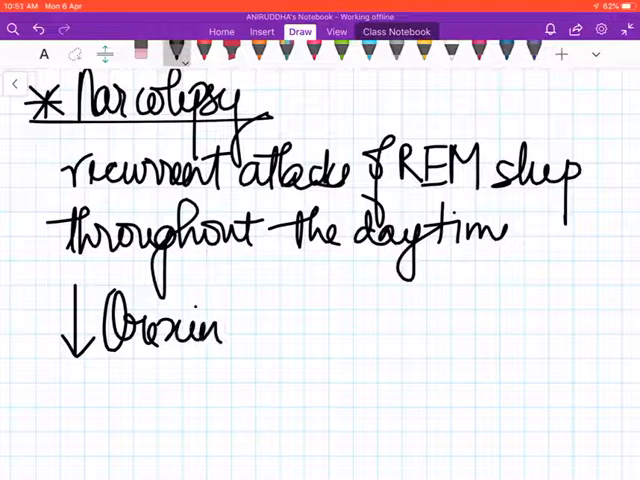
# Note ↓Orexin from the lateral hypothalamus, wakefulness and sleep, and cataplexy
pyautogui.write('in the bra')
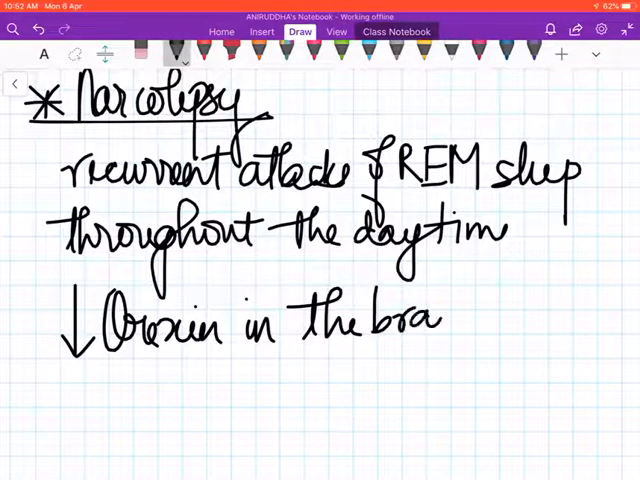
pyautogui.moveTo(90, 365); pyautogui.dragTo(240, 360)
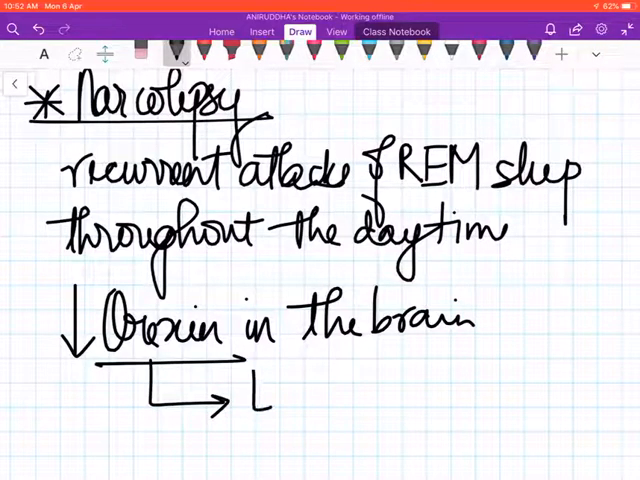
pyautogui.write('Lat. H')
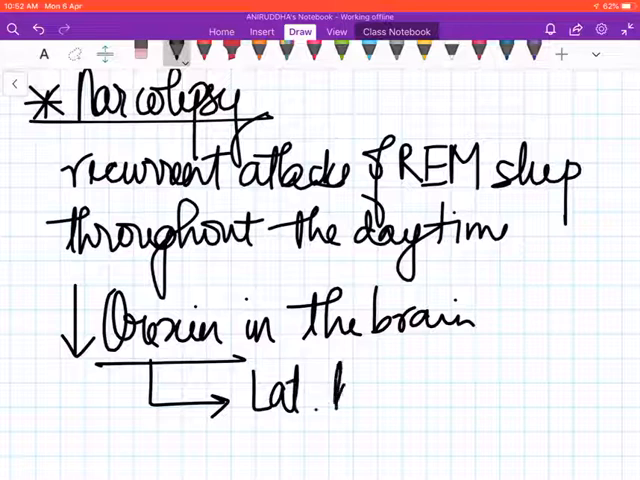
pyautogui.write('hypol')
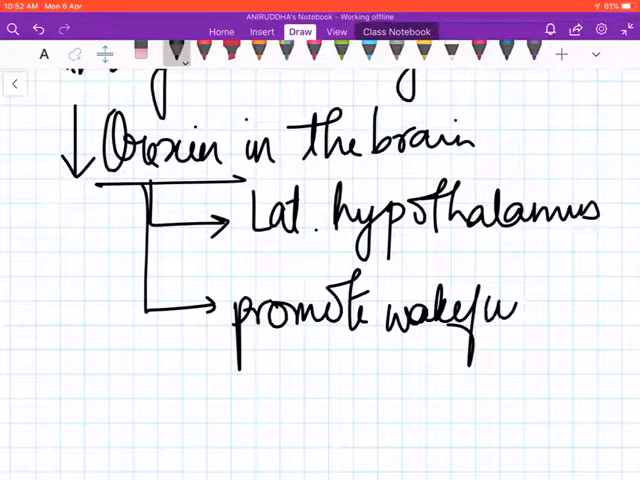
pyautogui.write('lness')
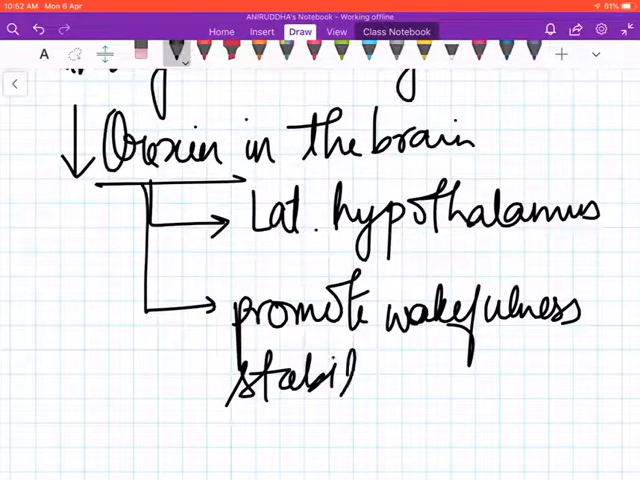
pyautogui.write('ize sleep.')
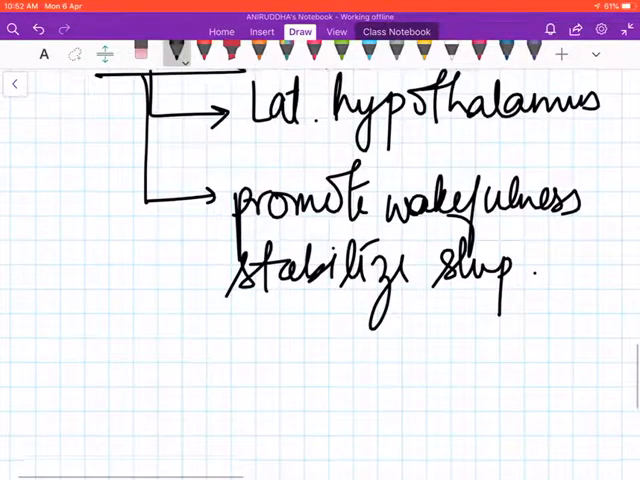
pyautogui.scroll(-3)
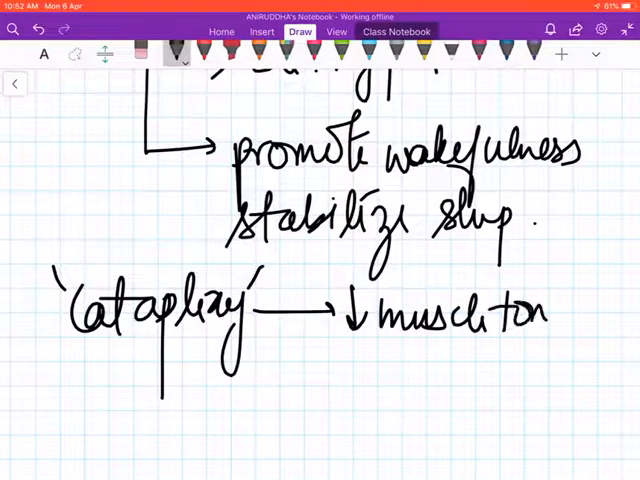
# Add 'Hypnagogic hallucinations' in black under cataplexy's decreased muscle tone
pyautogui.scroll(-3)
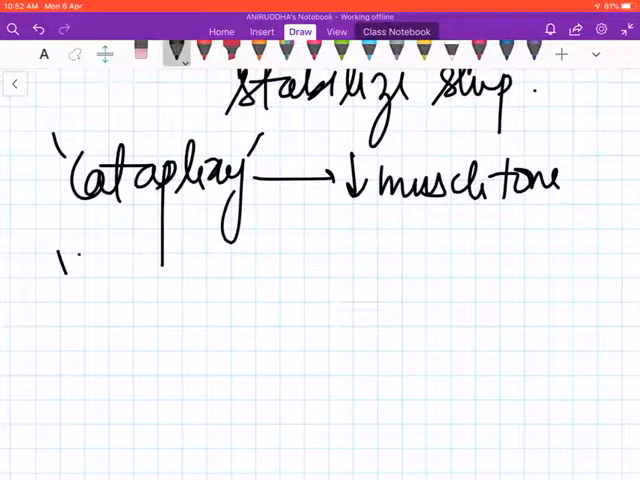
pyautogui.write("Hypnagogic'")
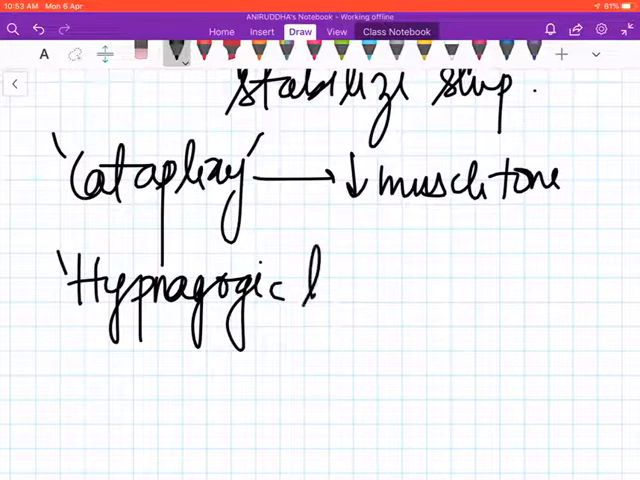
pyautogui.write('halluci')
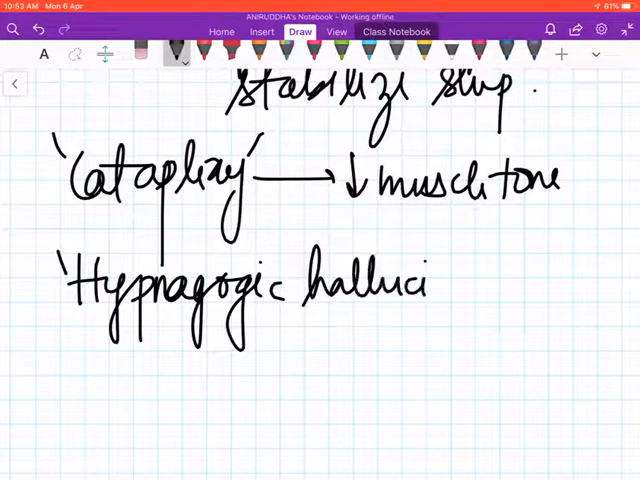
pyautogui.moveTo(430, 285); pyautogui.dragTo(510, 290)
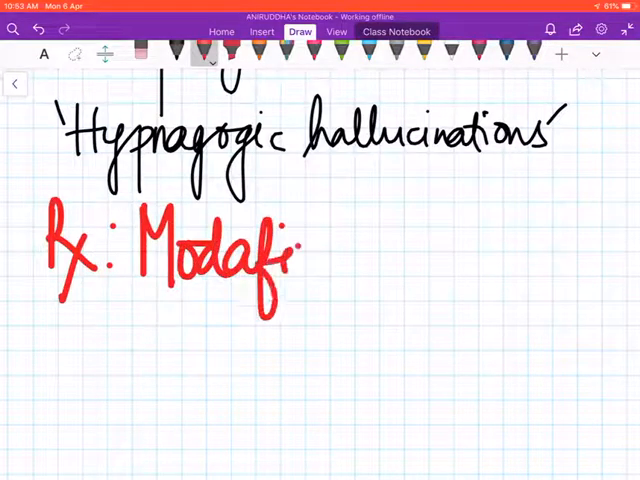
# Finish red 'Modafinil' with an arrow to '⊖ DAT (↑Dopamine)'
pyautogui.moveTo(290, 250); pyautogui.dragTo(370, 260)
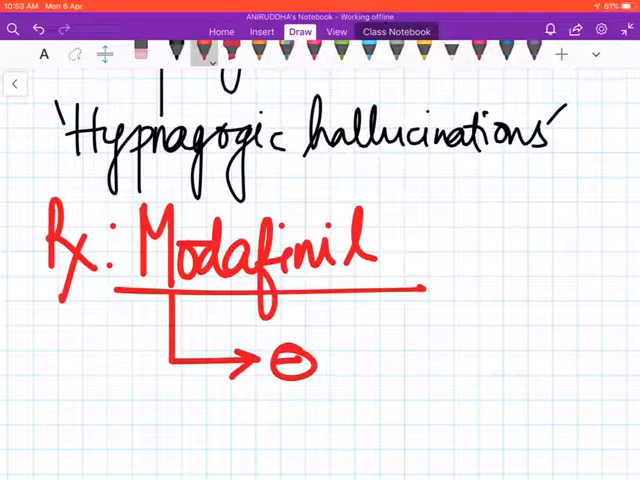
pyautogui.write('DAT(')
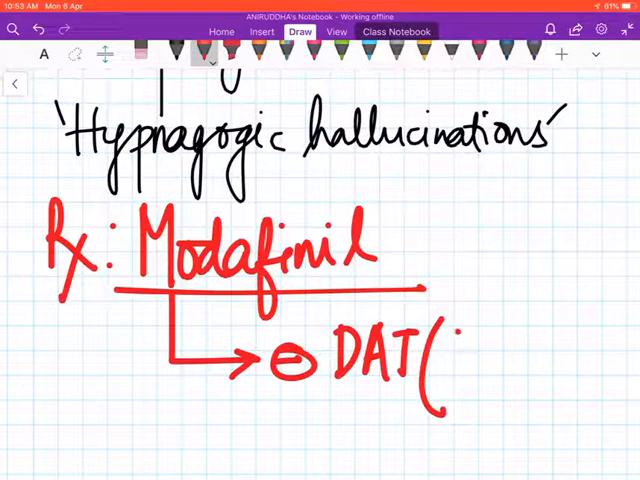
pyautogui.write('↑Do')
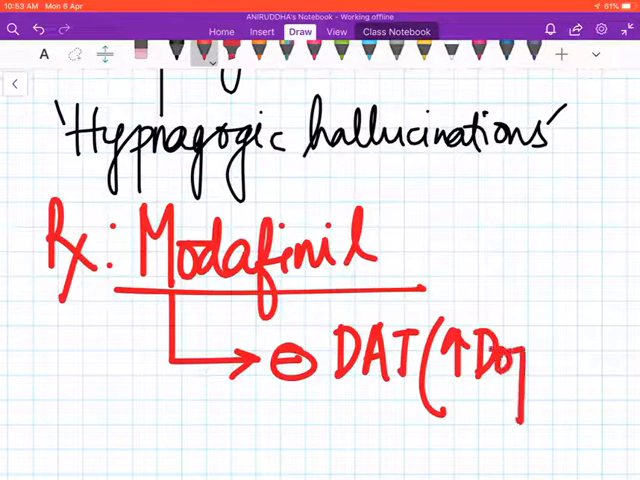
pyautogui.write('pami')
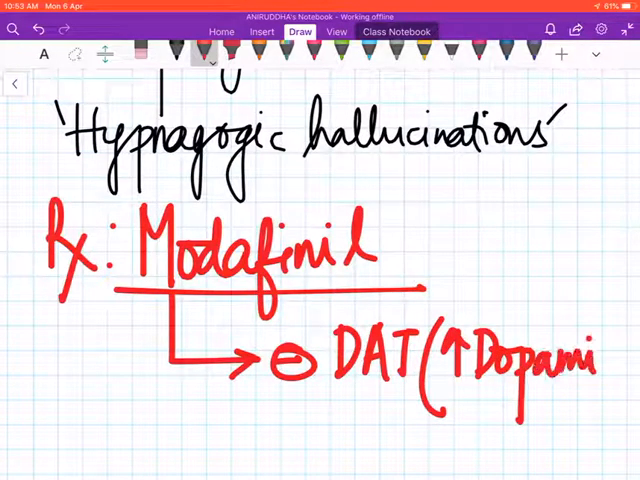
pyautogui.write('ne)')
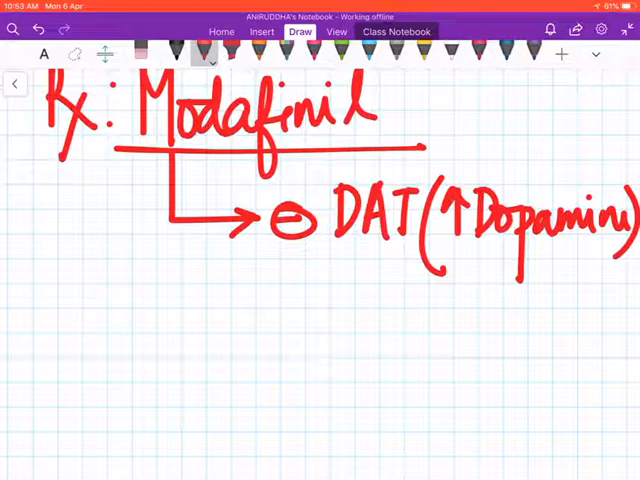
# Draw a second red arrow from Modafinil to 'Armodafinil'
pyautogui.moveTo(143, 160); pyautogui.dragTo(250, 325)
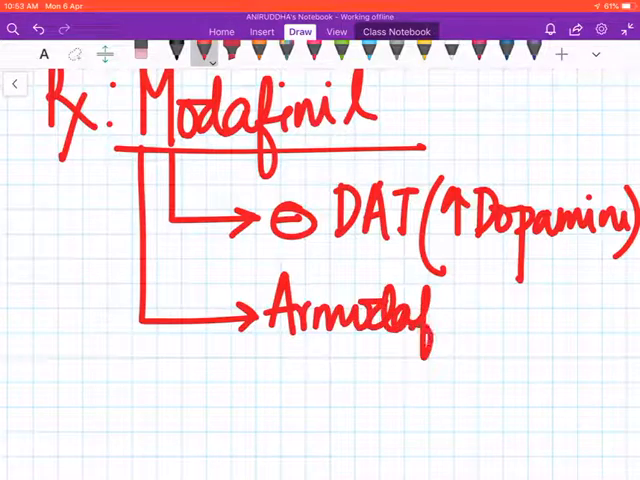
pyautogui.write('inil')
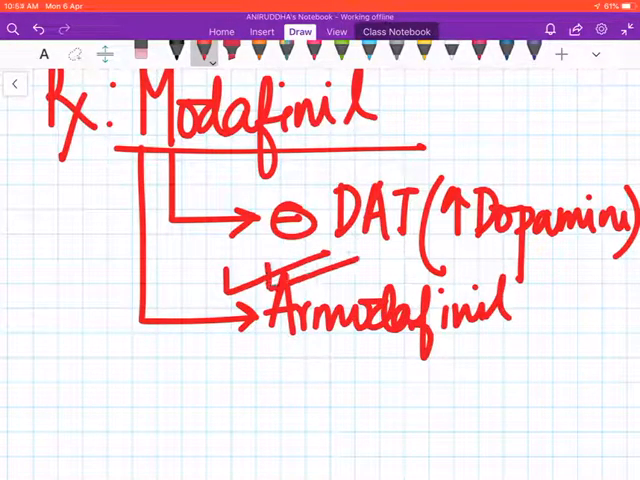
pyautogui.scroll(-3)
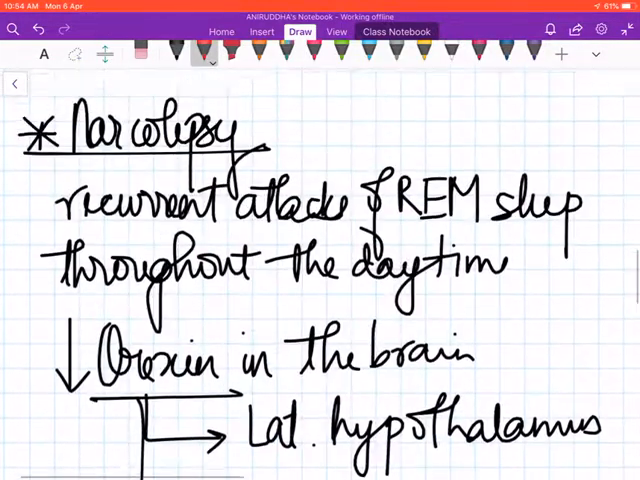
# Scroll down past the narcolepsy notes to blank page space
pyautogui.scroll(-3)
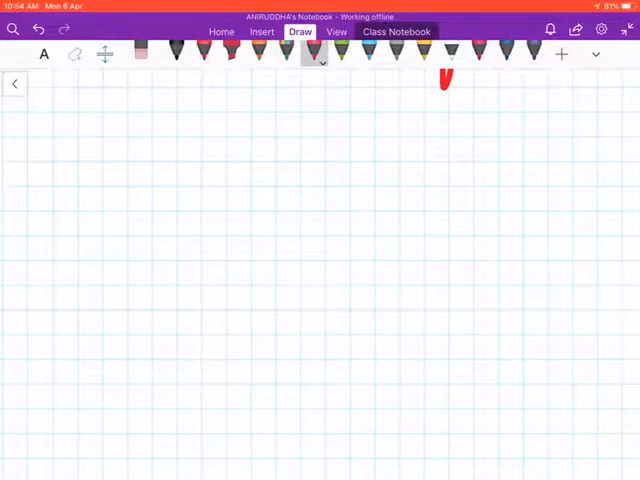
# Write in pink: dextroamphetamine more CNS specific; lisdexamphetamine a prodrug used for ADHD
pyautogui.moveTo(58, 155); pyautogui.dragTo(58, 188)
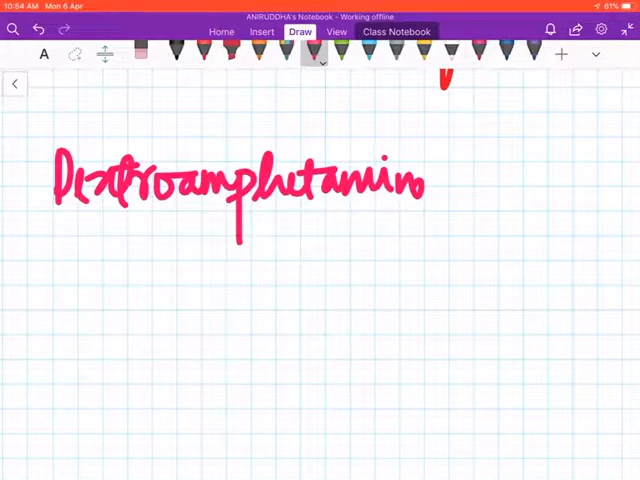
pyautogui.moveTo(440, 183); pyautogui.dragTo(510, 183)
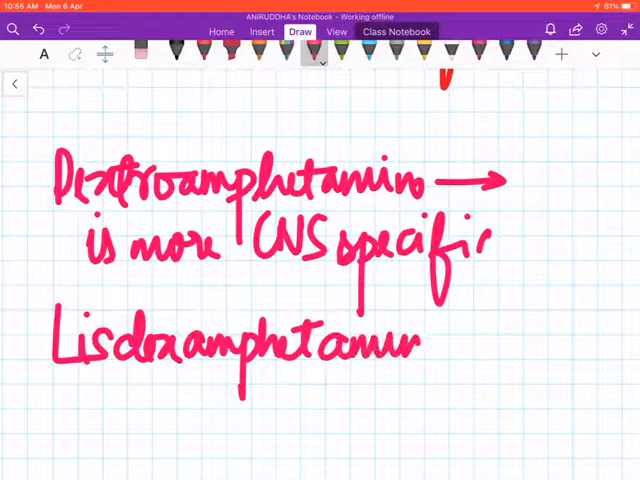
pyautogui.moveTo(430, 347); pyautogui.dragTo(540, 347)
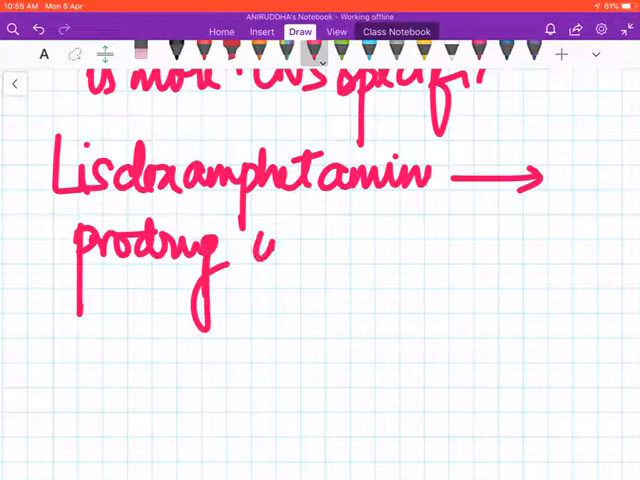
pyautogui.write('used to')
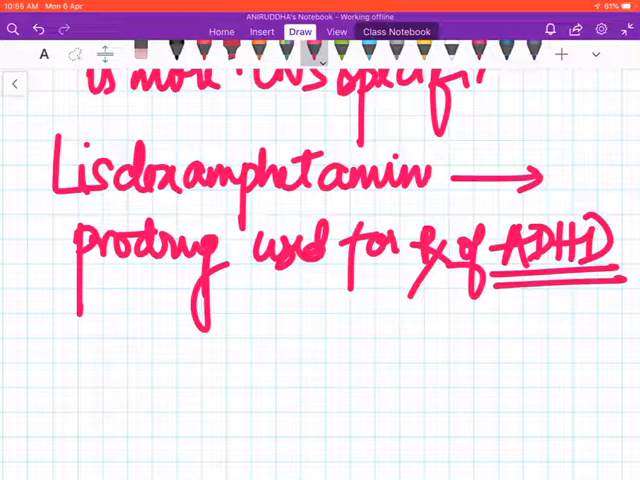
pyautogui.scroll(-3)
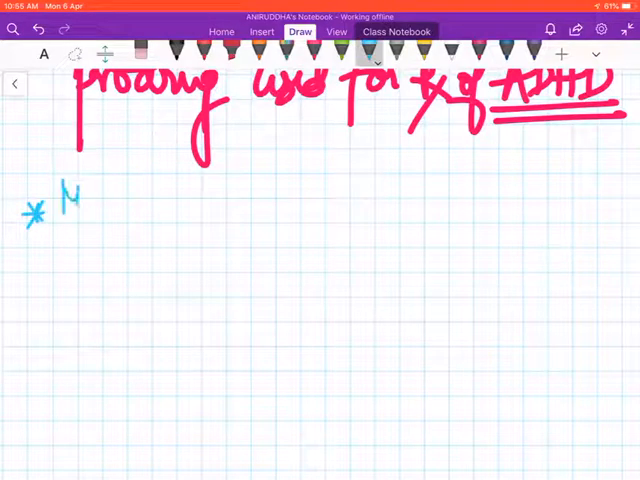
# Write blue 'Methamphetamine (crank/crystal meth)' with an arrow to 'designer drug'
pyautogui.moveTo(65, 205); pyautogui.dragTo(150, 210)
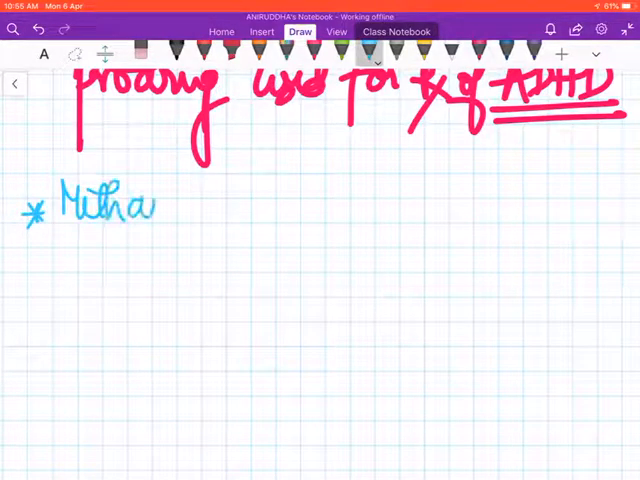
pyautogui.moveTo(155, 205); pyautogui.dragTo(235, 265)
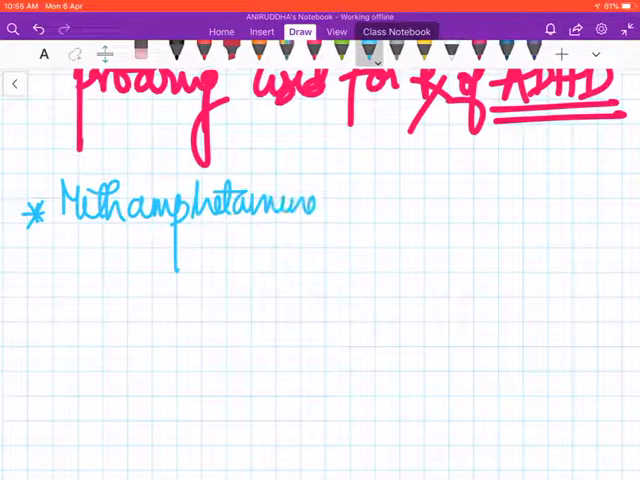
pyautogui.moveTo(335, 185); pyautogui.dragTo(345, 255)
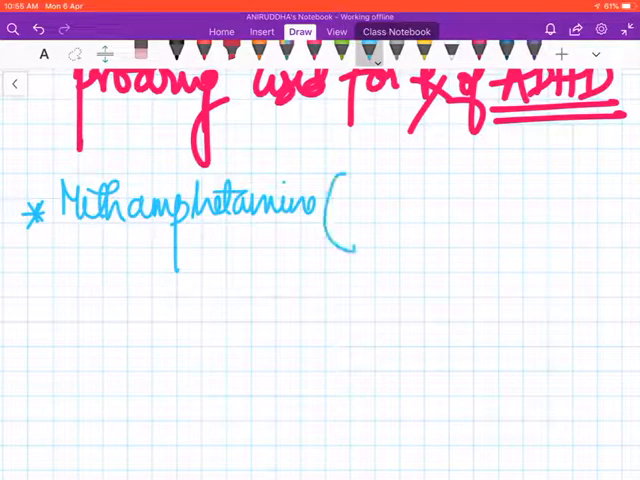
pyautogui.moveTo(345, 210); pyautogui.dragTo(355, 220)
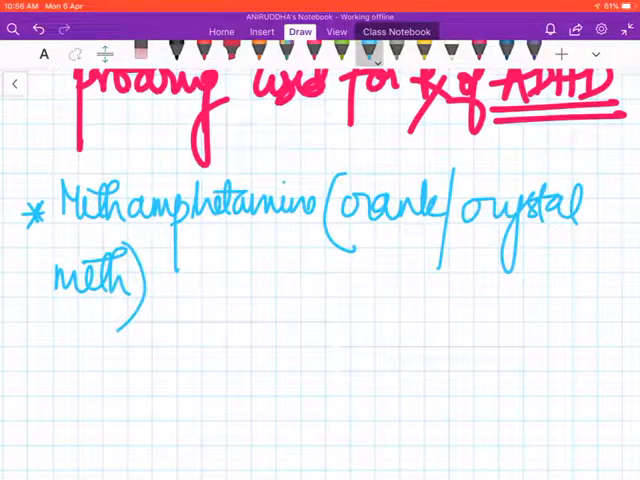
pyautogui.moveTo(150, 291); pyautogui.dragTo(245, 291)
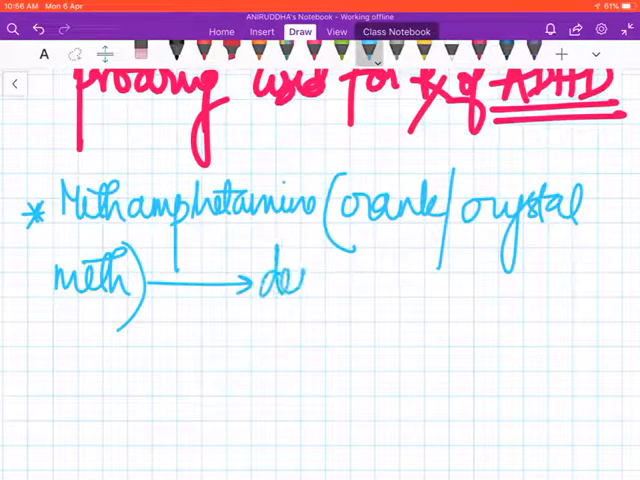
pyautogui.write("designer drug'")
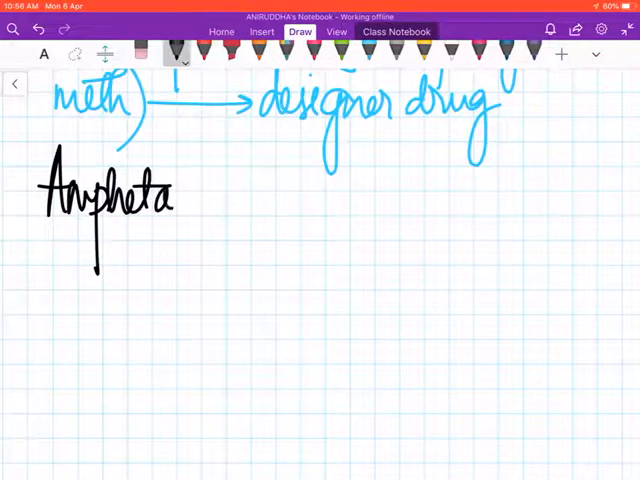
# Note amphetamine toxicity Rx Al(OH)3 and orange teratogenic effects: IUGR, cardiac defects, cleft lip, biliary atresia
pyautogui.write('mini')
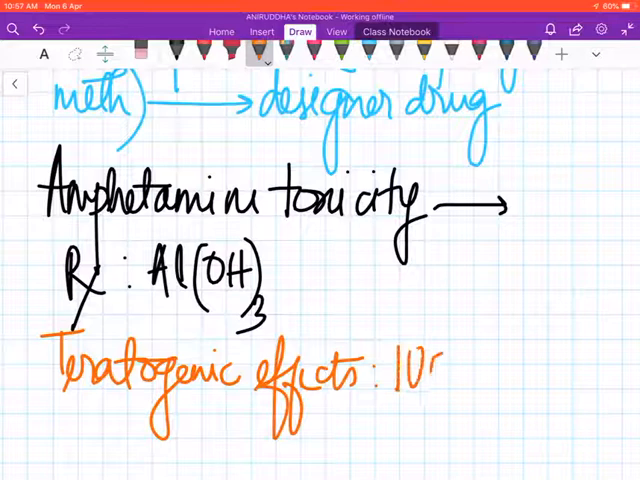
pyautogui.write('gR')
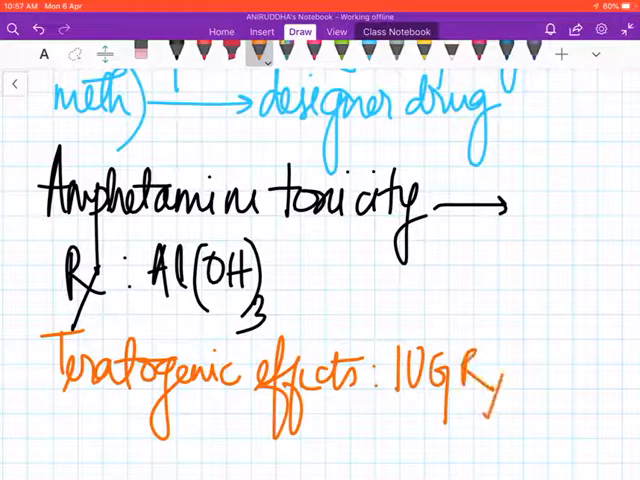
pyautogui.scroll(-3)
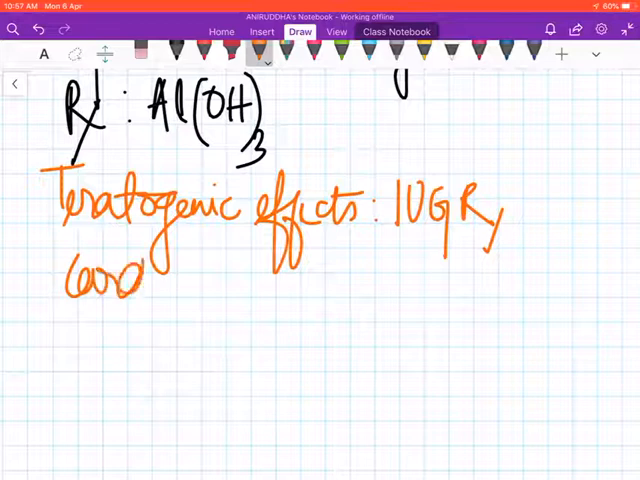
pyautogui.moveTo(115, 285); pyautogui.dragTo(250, 290)
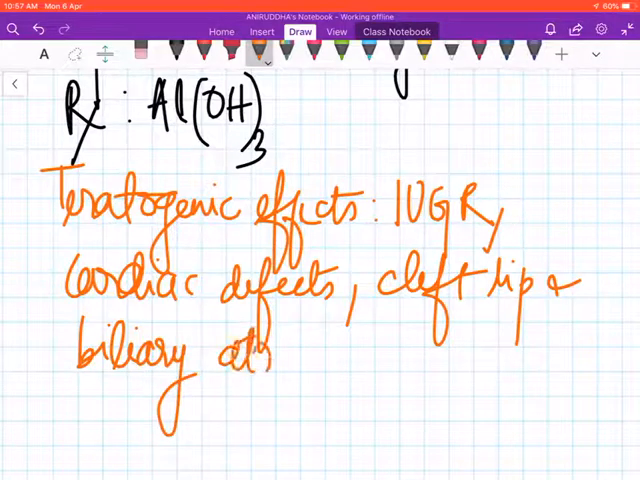
pyautogui.moveTo(250, 350); pyautogui.dragTo(340, 365)
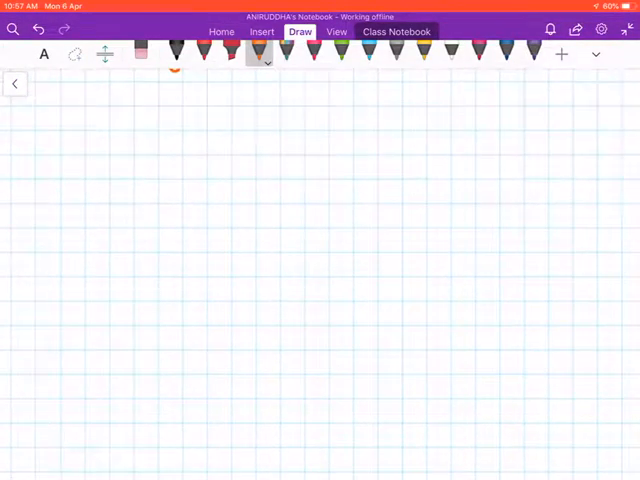
# Write underlined green 'Ephedrine' as mixed-acting sympathomimetic, with False NT and α/β action points
pyautogui.click(337, 31)
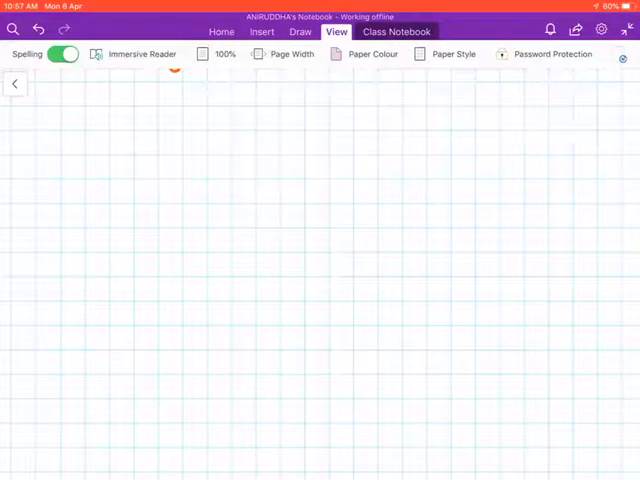
pyautogui.click(299, 31)
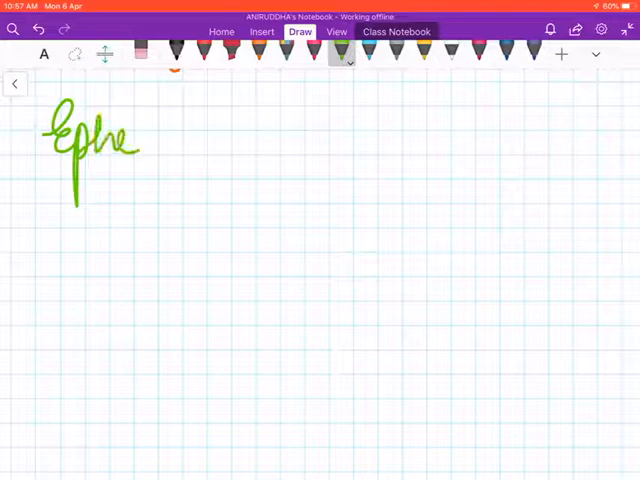
pyautogui.moveTo(130, 140); pyautogui.dragTo(210, 145)
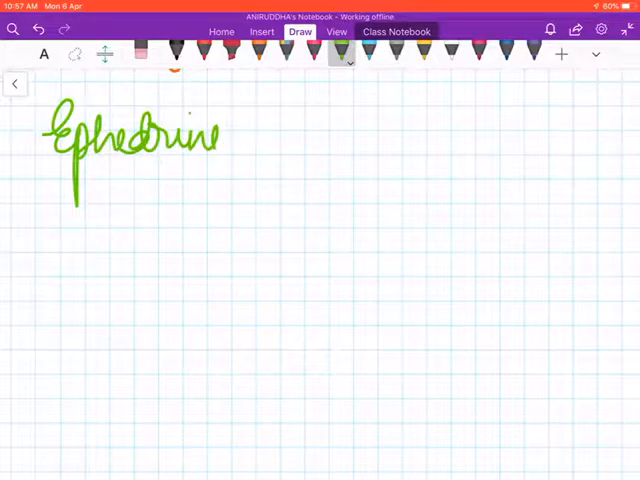
pyautogui.moveTo(20, 160); pyautogui.dragTo(240, 160)
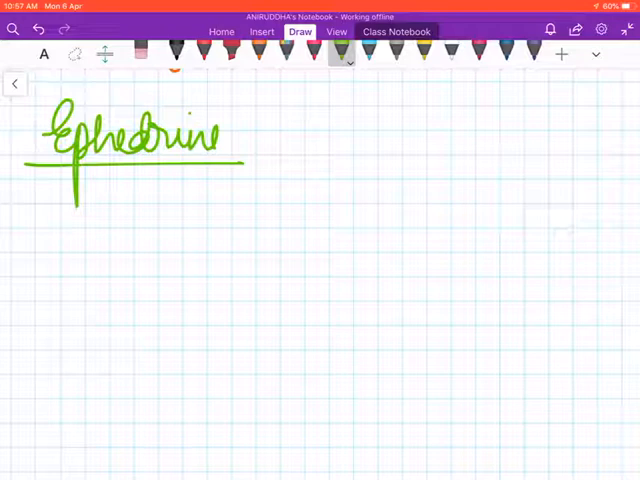
pyautogui.moveTo(250, 138); pyautogui.dragTo(335, 138)
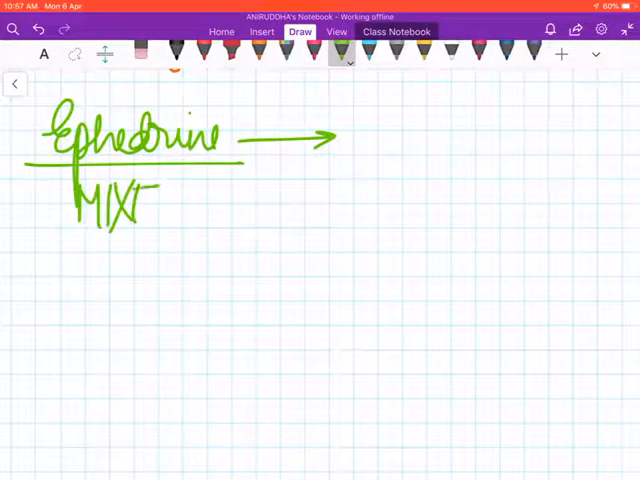
pyautogui.moveTo(135, 205); pyautogui.dragTo(230, 210)
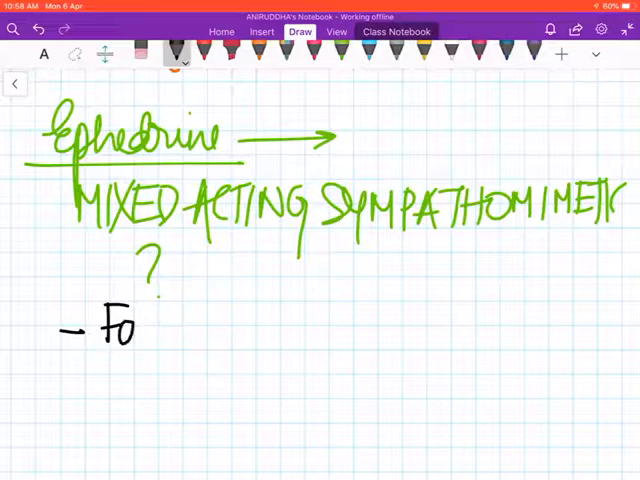
pyautogui.write('False NT')
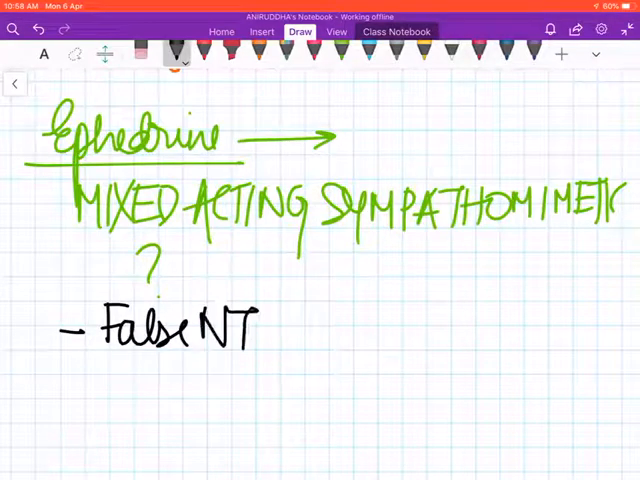
pyautogui.moveTo(62, 402); pyautogui.dragTo(78, 402)
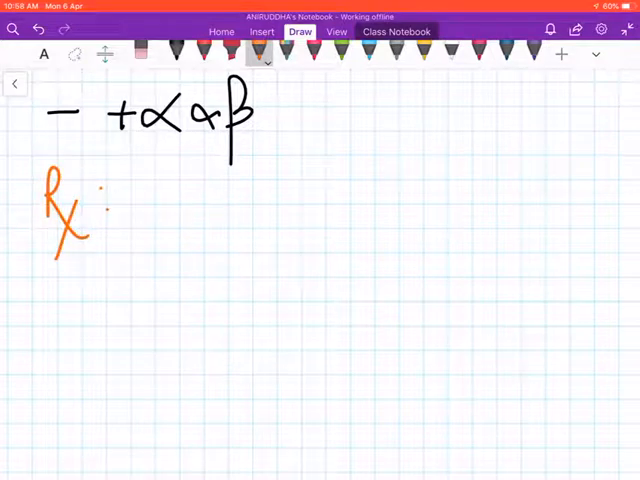
# List orange Rx uses: hypotension in pregnancy, hypotension with anesthetic agents, nasal decongestant
pyautogui.moveTo(130, 218); pyautogui.dragTo(142, 200)
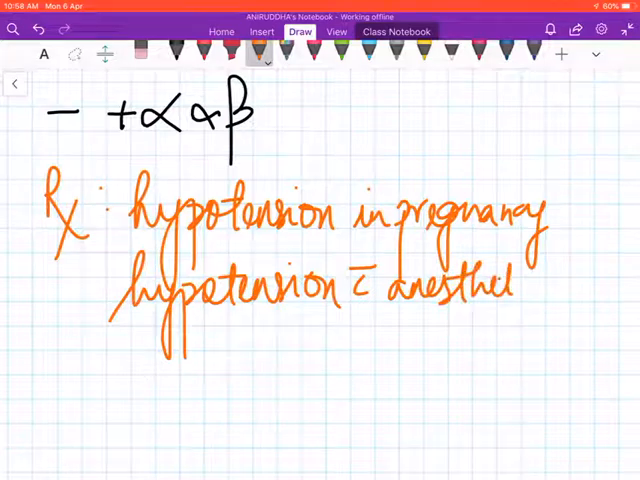
pyautogui.write('rge')
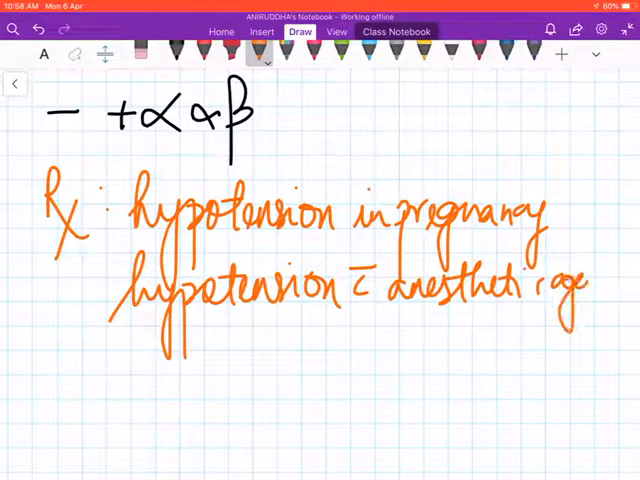
pyautogui.write('agents')
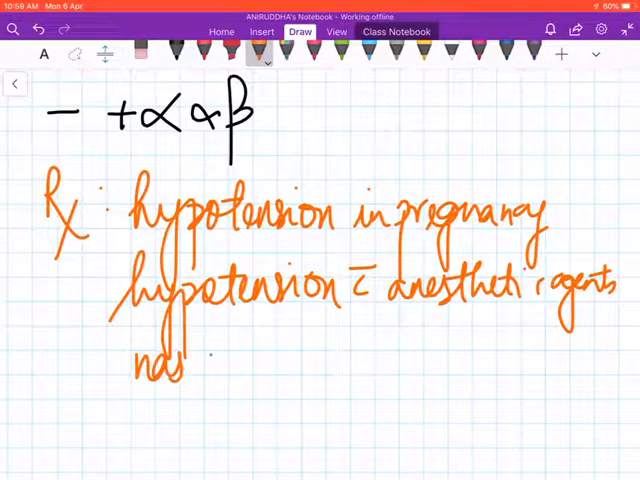
pyautogui.write('al dc')
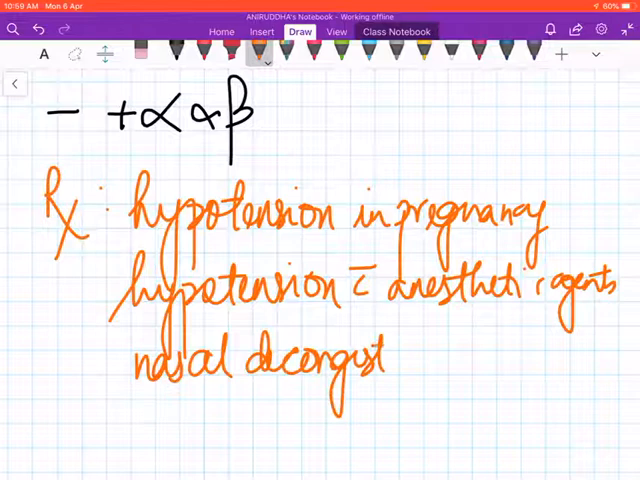
pyautogui.write('ant')
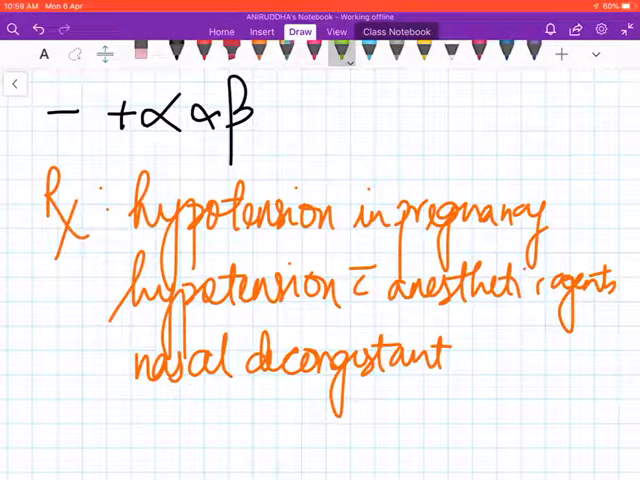
pyautogui.moveTo(75, 435); pyautogui.dragTo(200, 390)
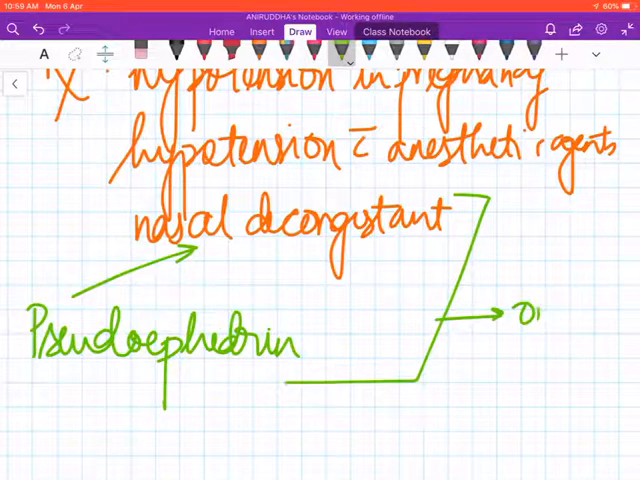
# Note oral Pseudoephedrine, then Norephedrine as nasal decongestant and anorexic agent, marked Banned!!
pyautogui.write('RAL')
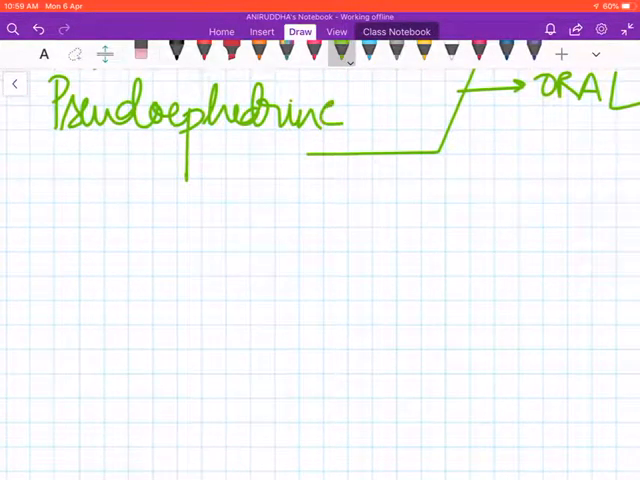
pyautogui.moveTo(35, 190); pyautogui.dragTo(75, 230)
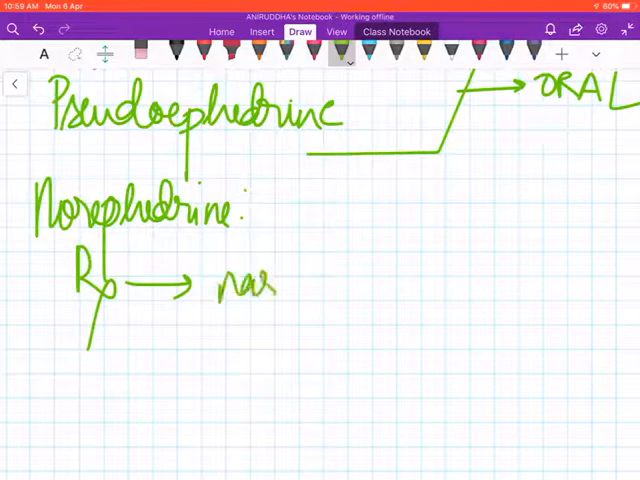
pyautogui.write('nasal decongestant')
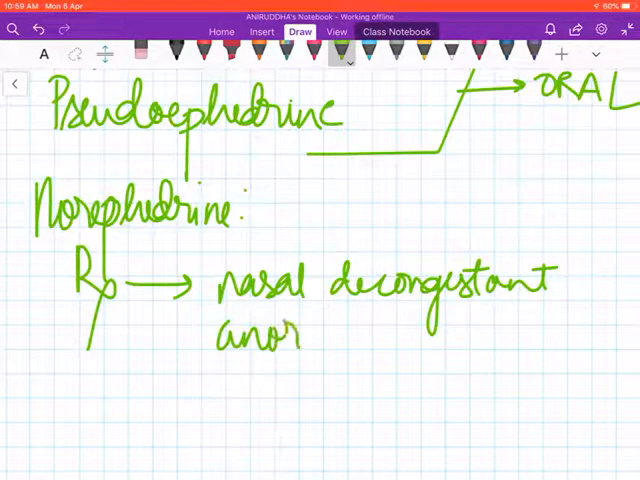
pyautogui.write('exic c')
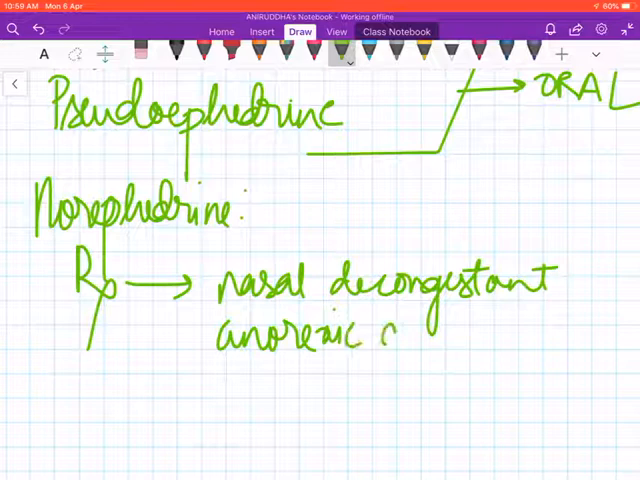
pyautogui.write('agent')
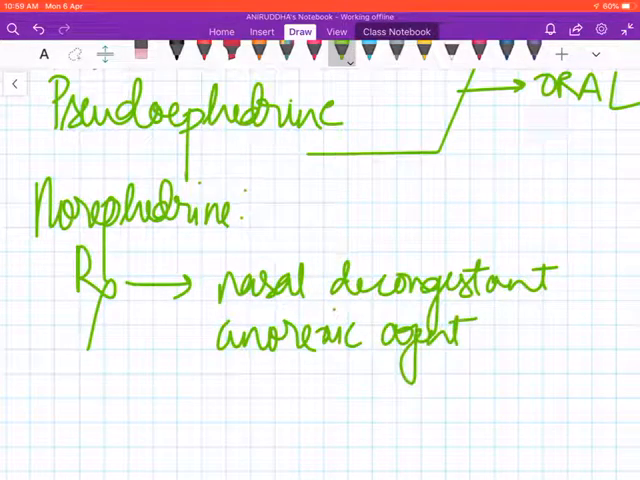
pyautogui.moveTo(60, 380); pyautogui.dragTo(62, 410)
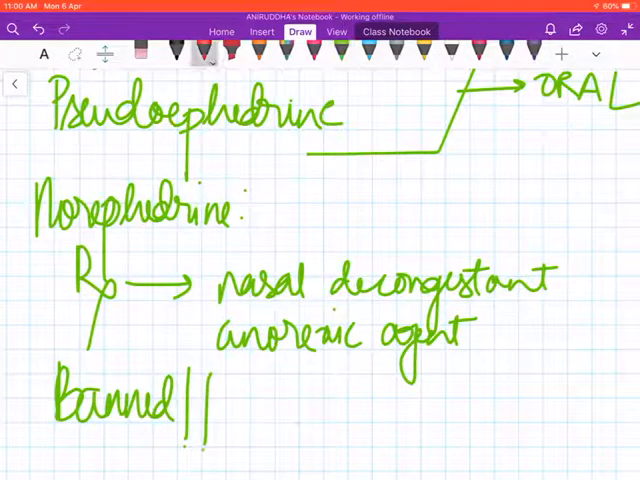
pyautogui.moveTo(215, 403); pyautogui.dragTo(300, 403)
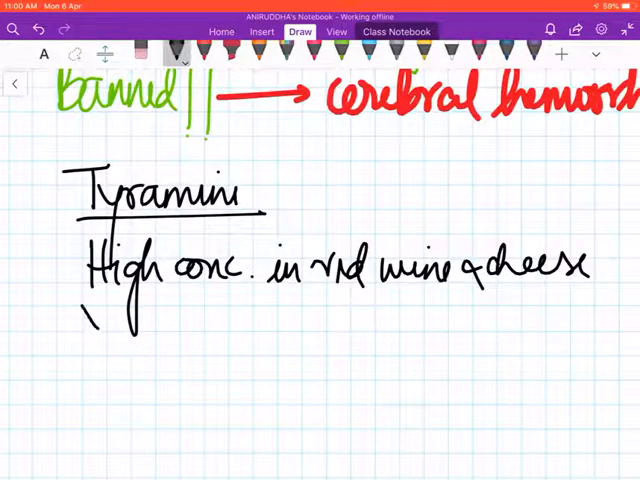
# Write 'CHEESE REACTION' under the Tyramine note and underline it
pyautogui.write("CHEESE REACT'")
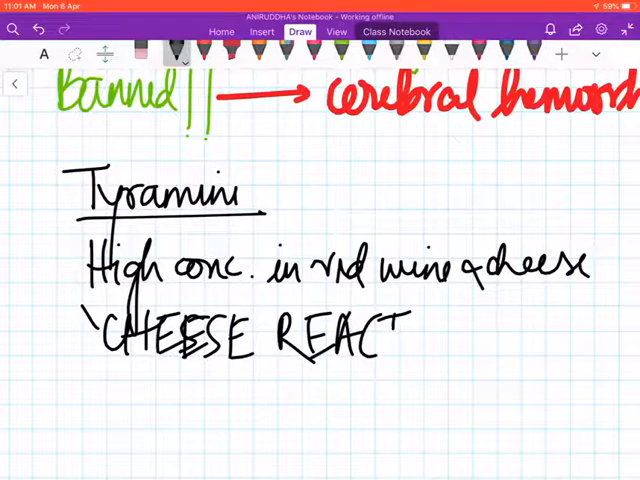
pyautogui.write("ION'")
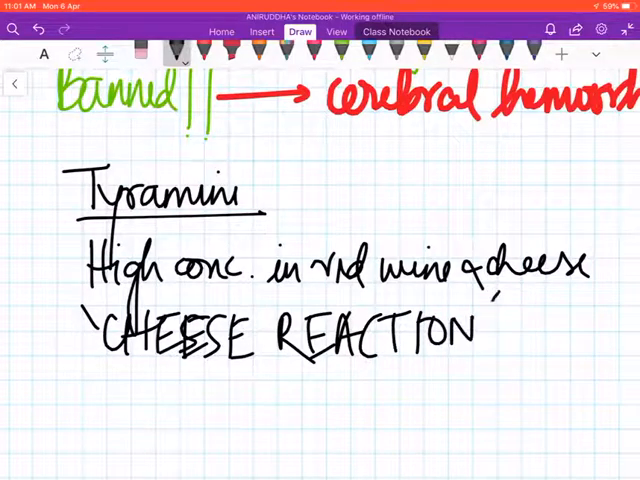
pyautogui.moveTo(45, 378); pyautogui.dragTo(480, 352)
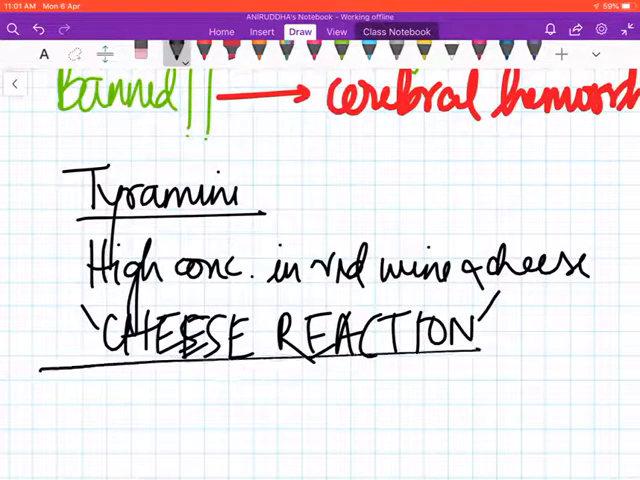
pyautogui.scroll(-3)
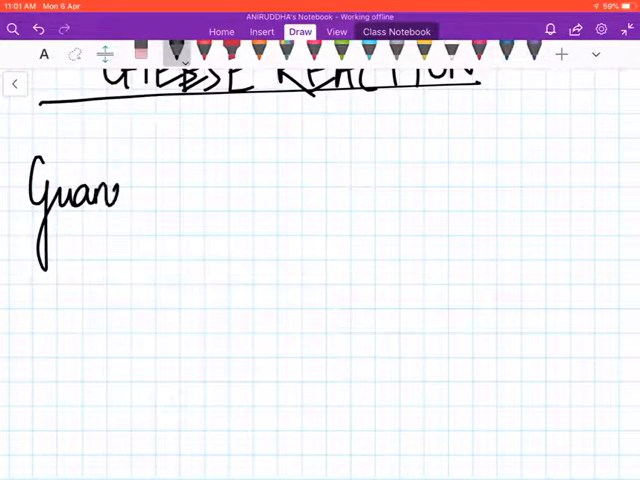
# Write the underlined 'Guanethidine & Guanadrel' heading and a blue continuous dosing note
pyautogui.moveTo(115, 190); pyautogui.dragTo(225, 190)
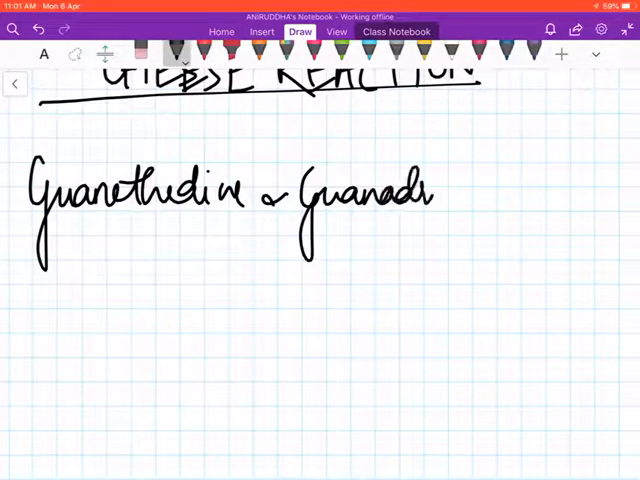
pyautogui.moveTo(25, 230); pyautogui.dragTo(505, 228)
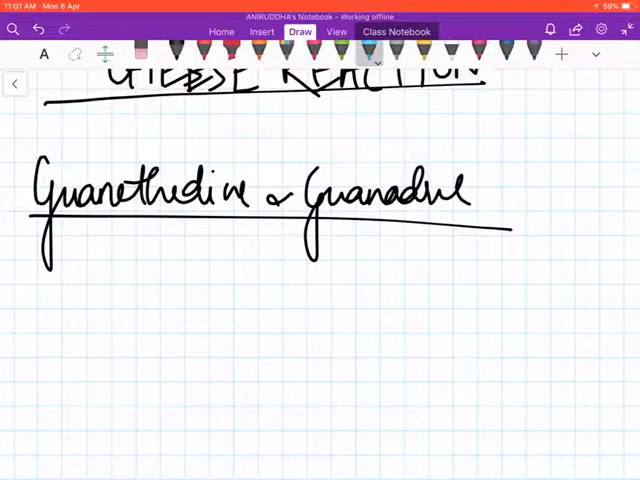
pyautogui.moveTo(95, 255); pyautogui.dragTo(105, 280)
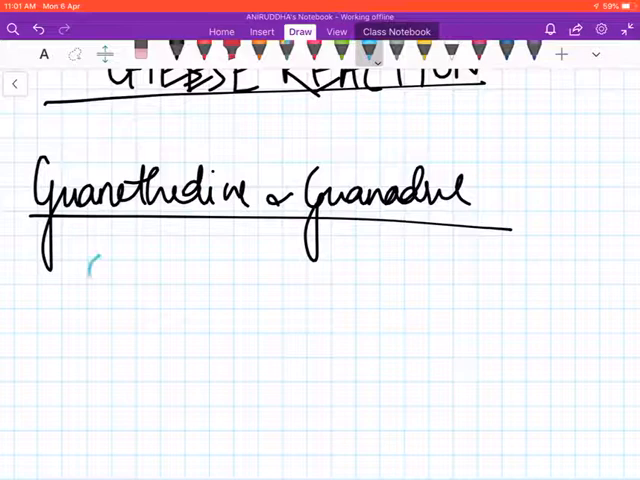
pyautogui.moveTo(90, 270); pyautogui.dragTo(190, 290)
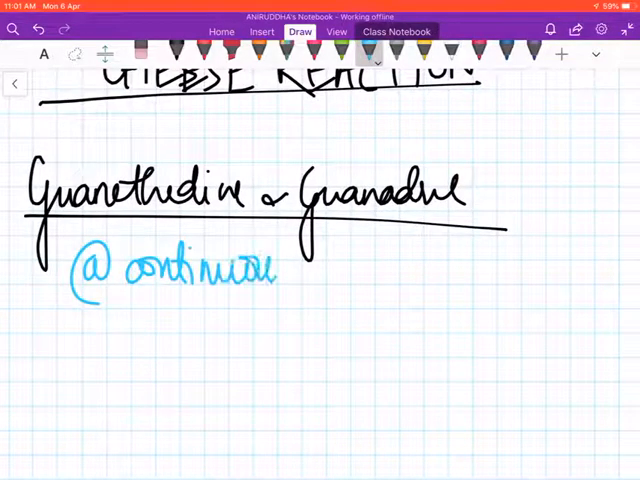
pyautogui.moveTo(280, 265); pyautogui.dragTo(350, 270)
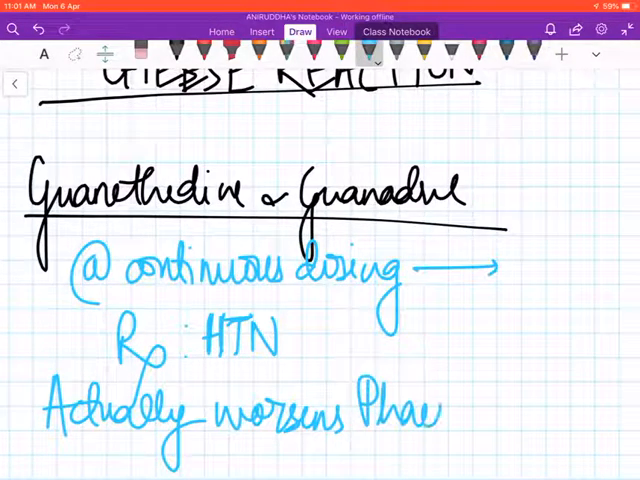
# Add phaeochromocytoma worsening and side effect postural hypotension, then draw a divider line
pyautogui.write('ochro')
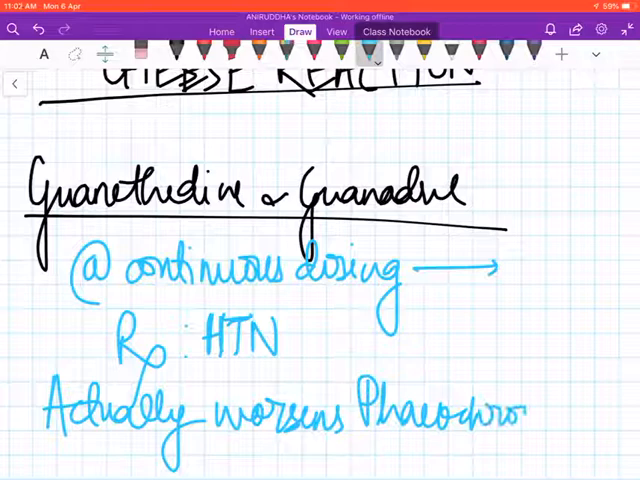
pyautogui.write('mocytoma')
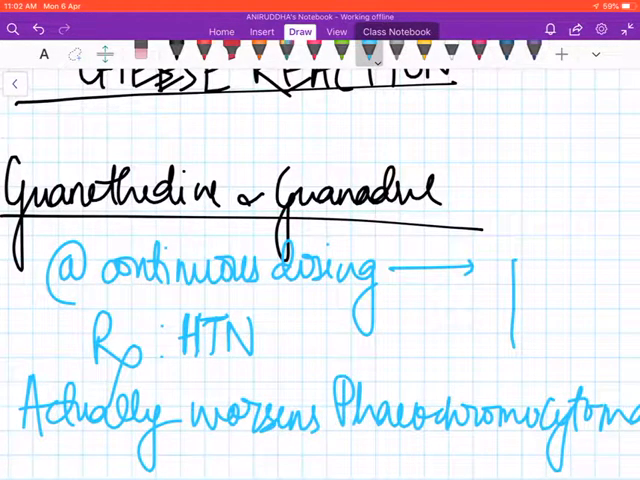
pyautogui.scroll(-3)
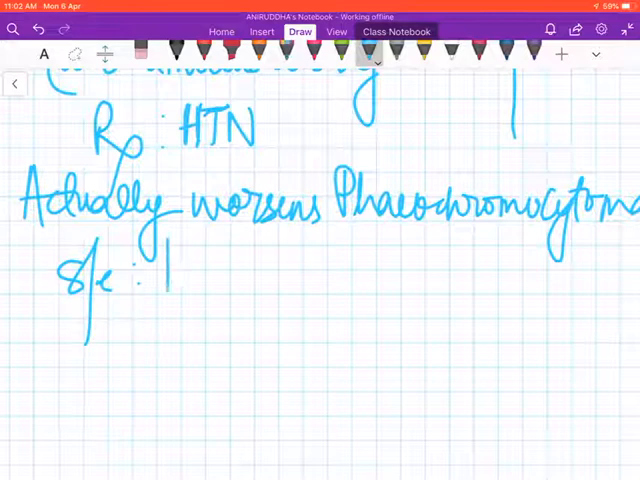
pyautogui.write('Postu')
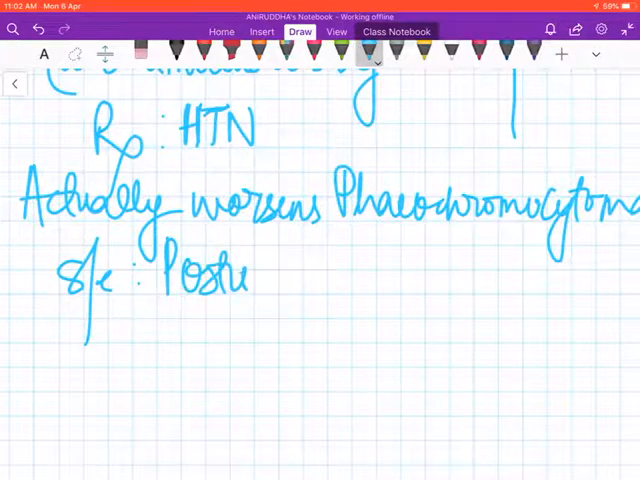
pyautogui.write('ral hypotension .')
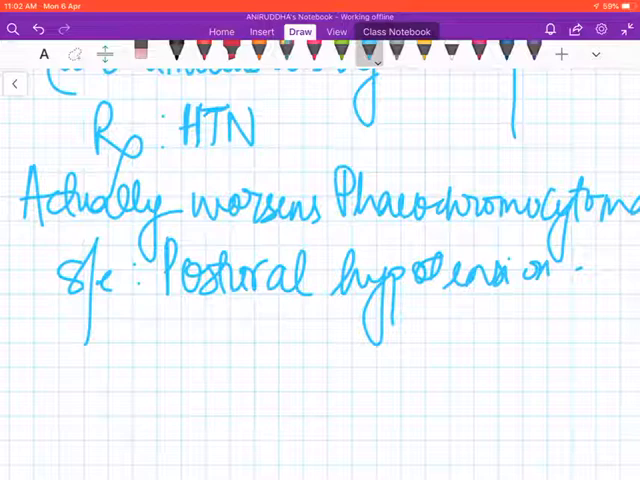
pyautogui.moveTo(145, 392); pyautogui.dragTo(425, 382)
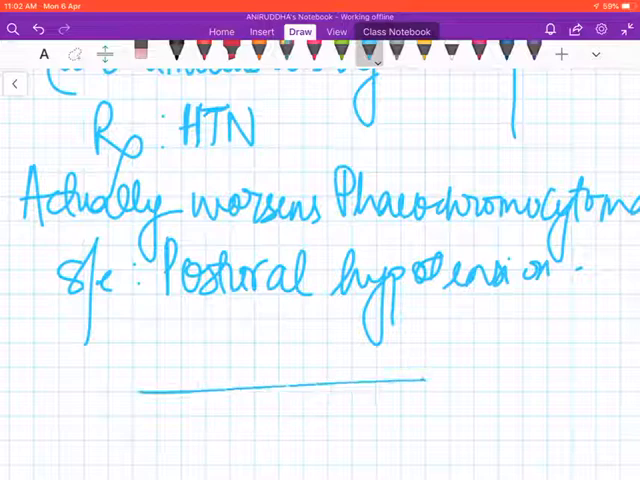